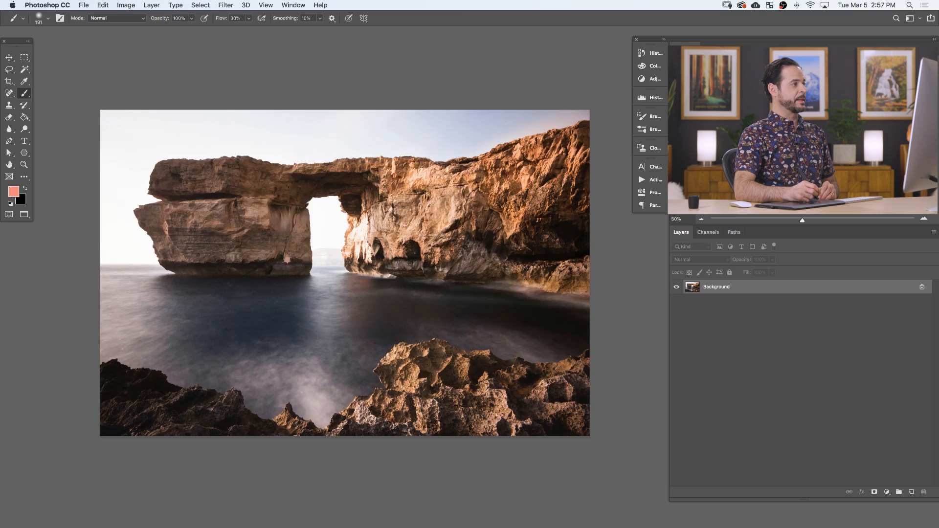
# Add a Hue/Saturation adjustment layer above the seascape photo.
pyautogui.click(152, 5)
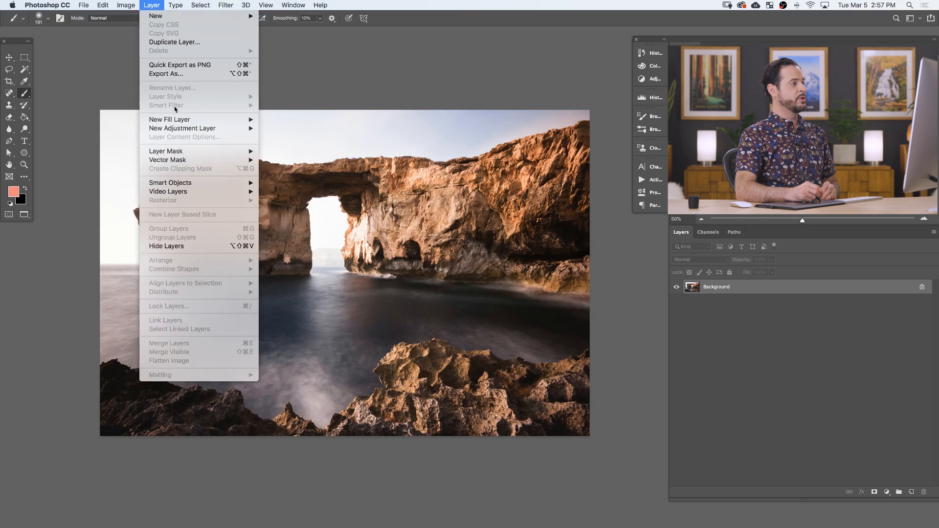
pyautogui.moveTo(182, 128)
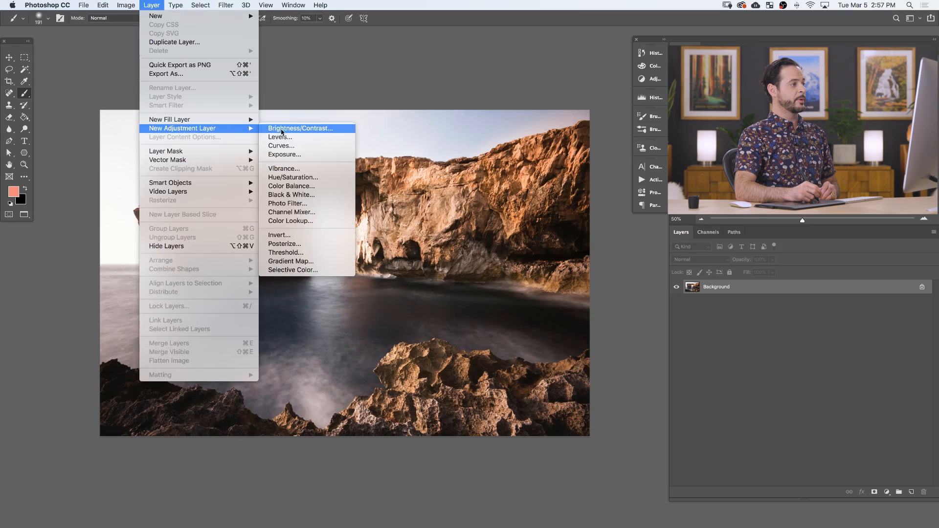
pyautogui.moveTo(279, 137)
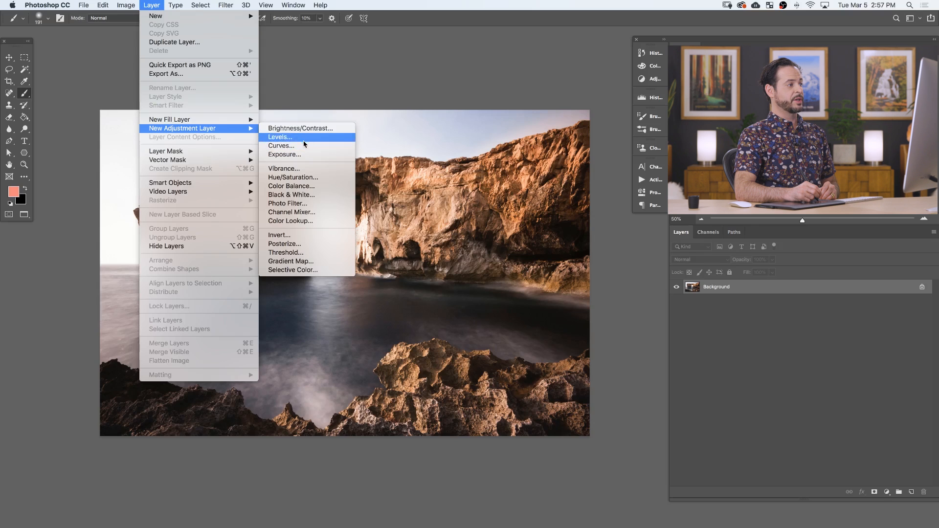
pyautogui.moveTo(281, 145)
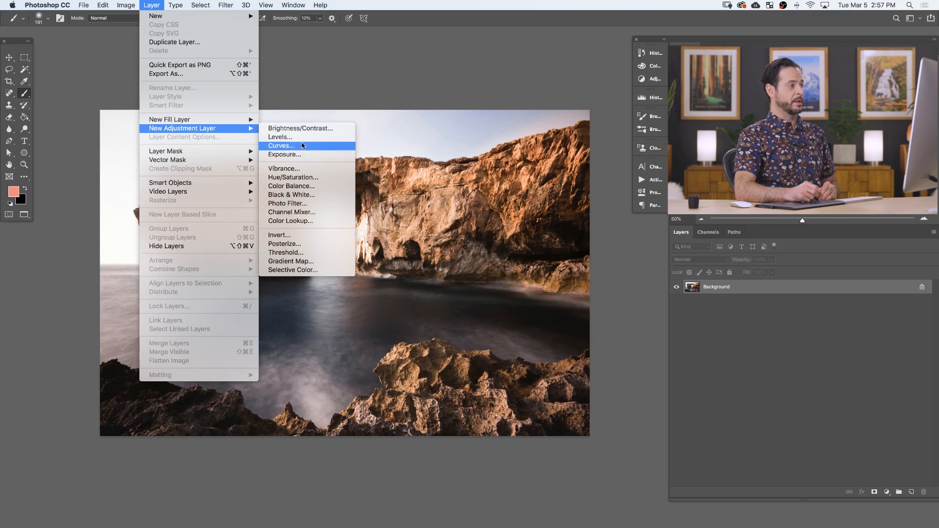
pyautogui.moveTo(285, 155)
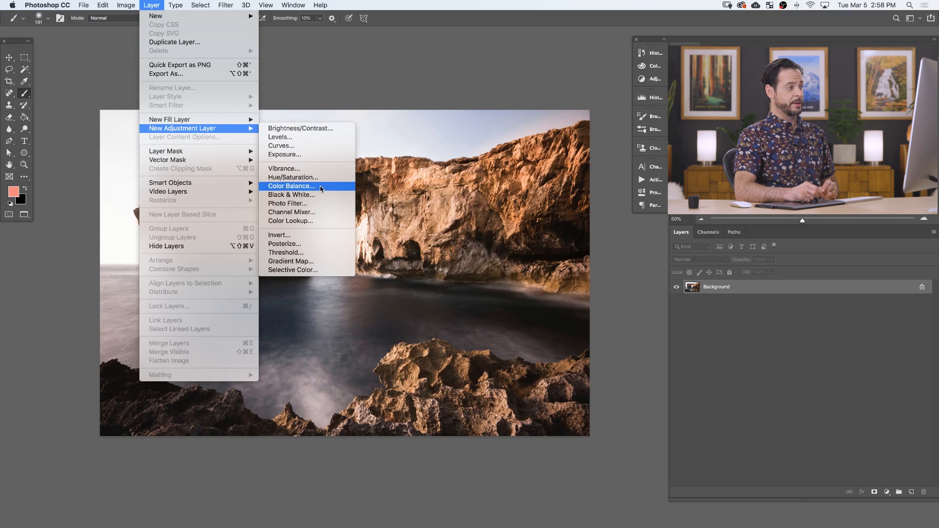
pyautogui.moveTo(317, 195)
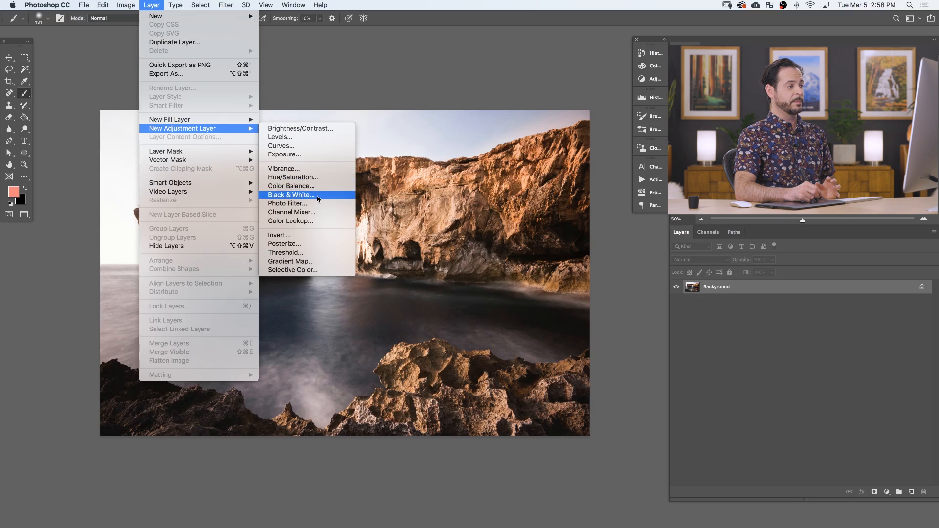
pyautogui.moveTo(288, 204)
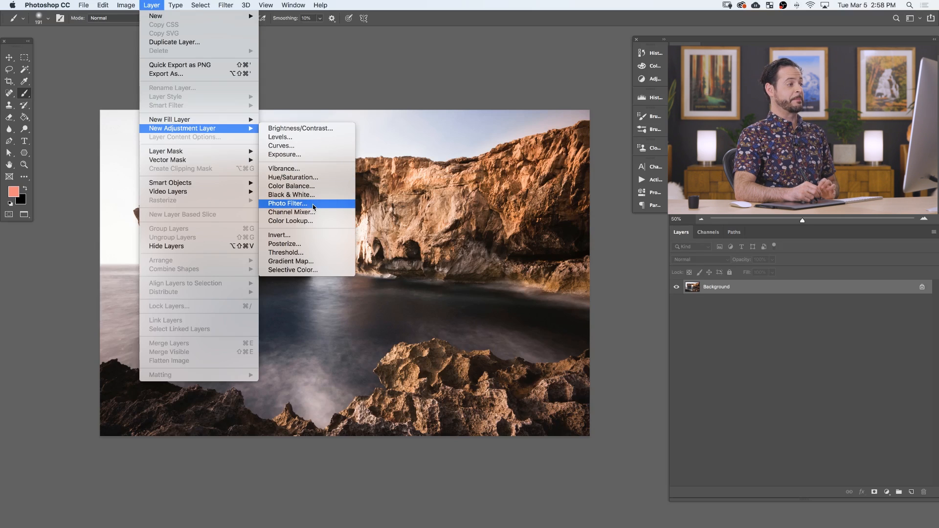
pyautogui.moveTo(292, 213)
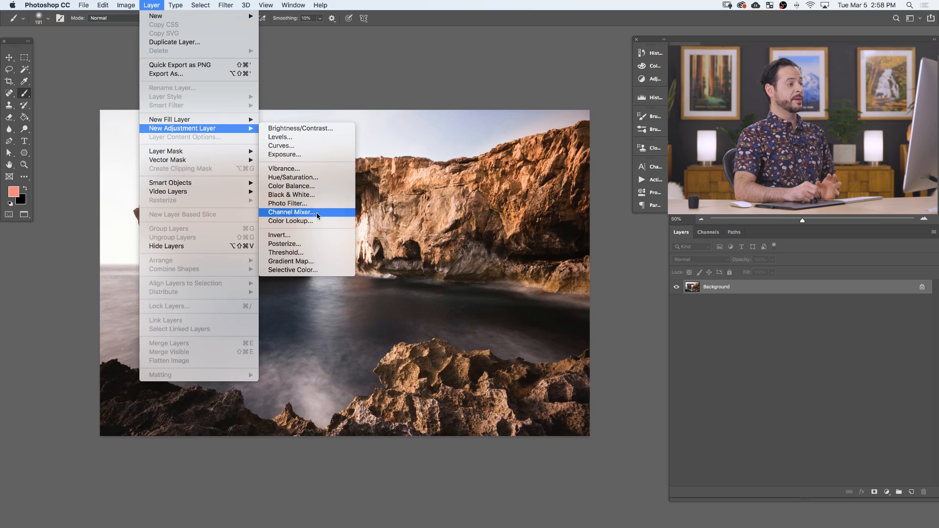
pyautogui.moveTo(289, 221)
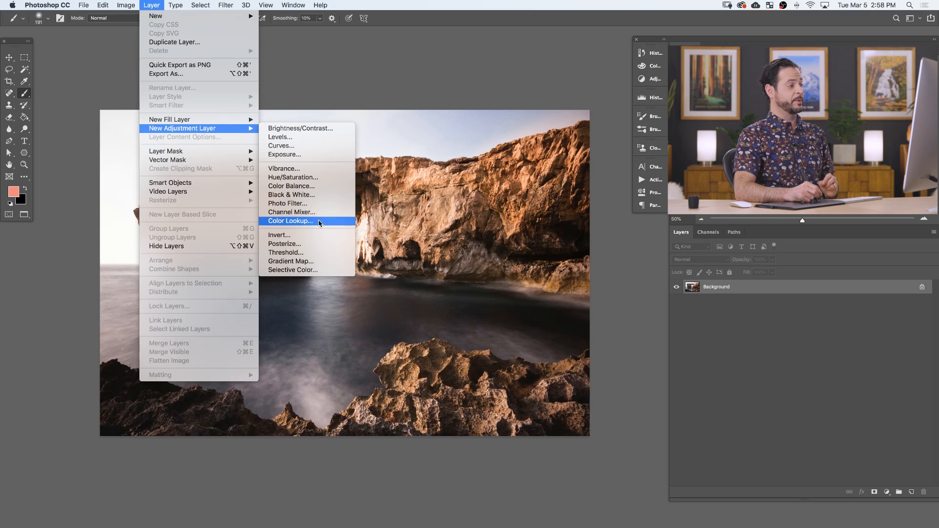
pyautogui.moveTo(279, 235)
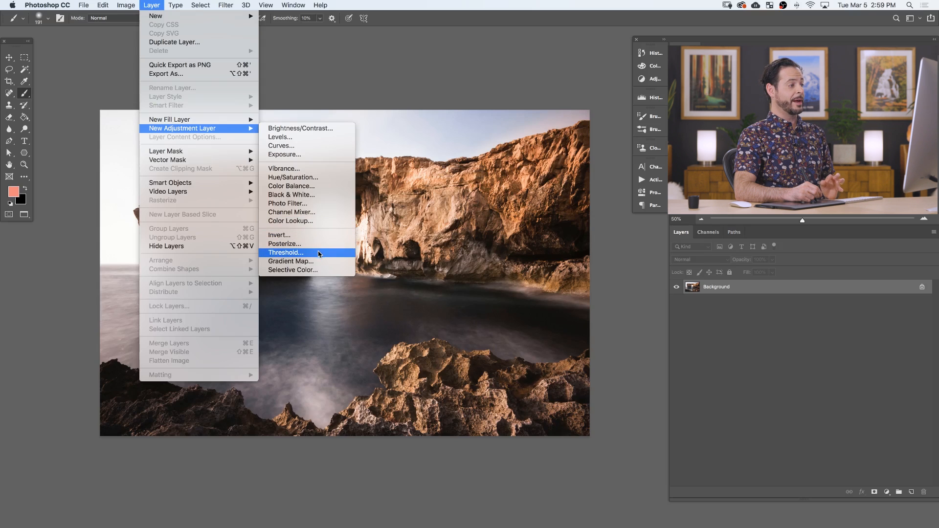
pyautogui.moveTo(291, 261)
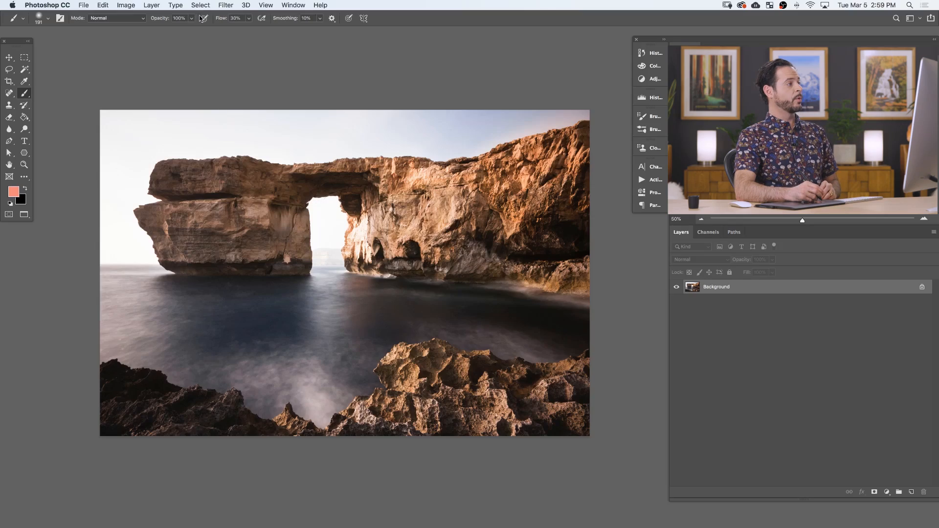
pyautogui.click(151, 4)
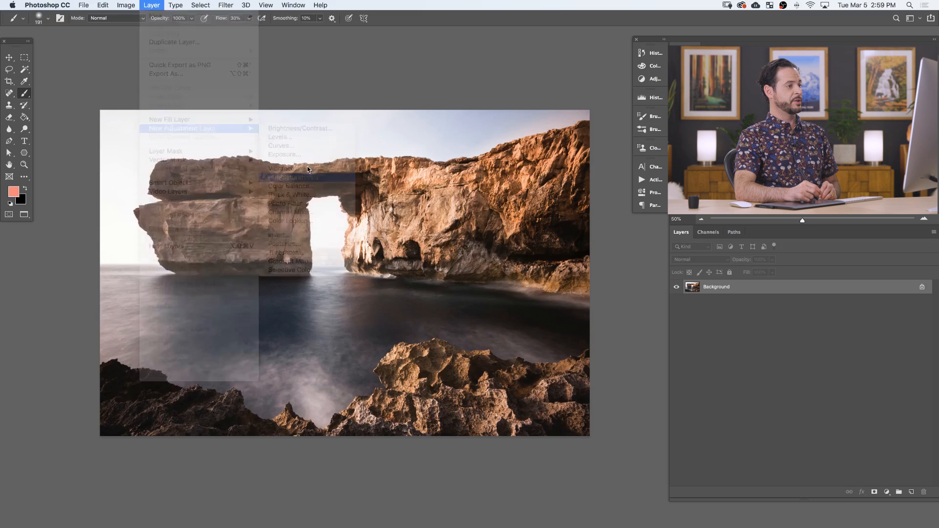
pyautogui.click(292, 177)
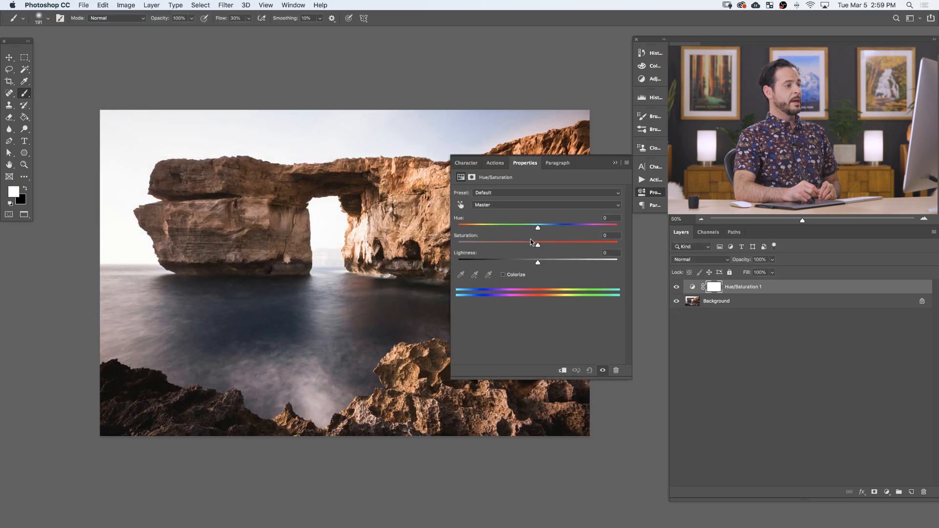
# Experiment with the Hue slider on Master and the Reds channel, ending back near neutral.
pyautogui.moveTo(537, 226); pyautogui.dragTo(618, 226)
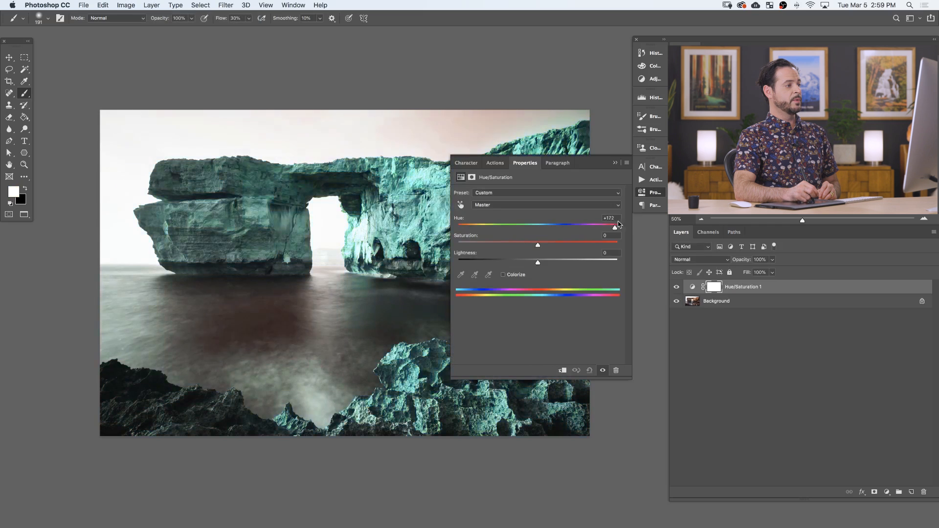
pyautogui.moveTo(616, 225); pyautogui.dragTo(516, 225)
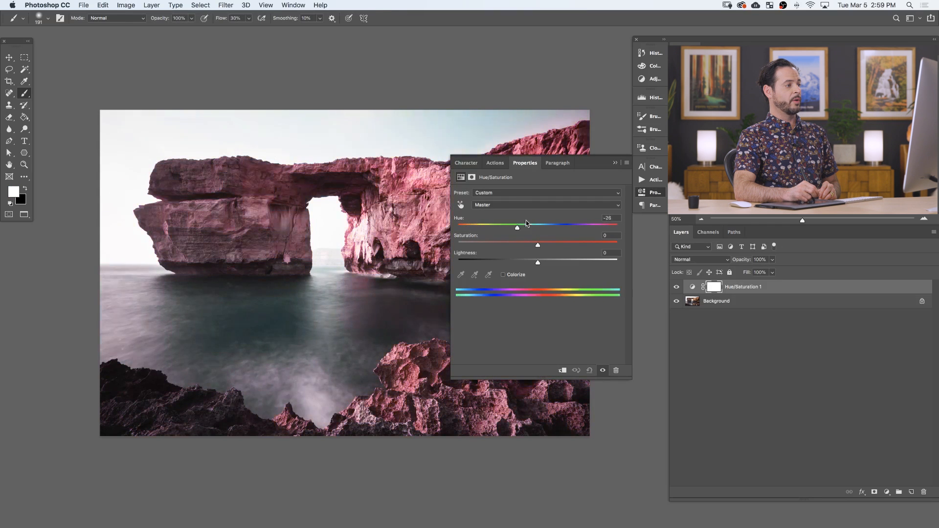
pyautogui.moveTo(517, 225); pyautogui.dragTo(527, 225)
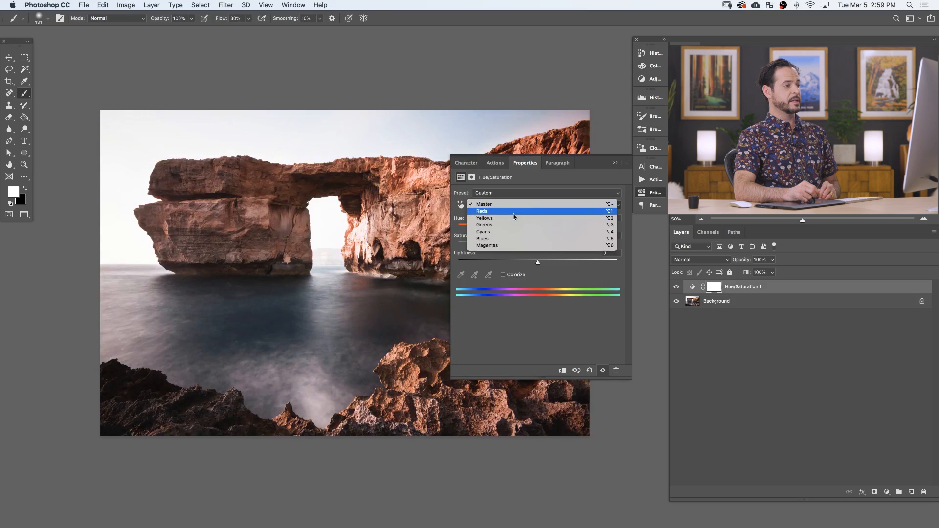
pyautogui.click(482, 212)
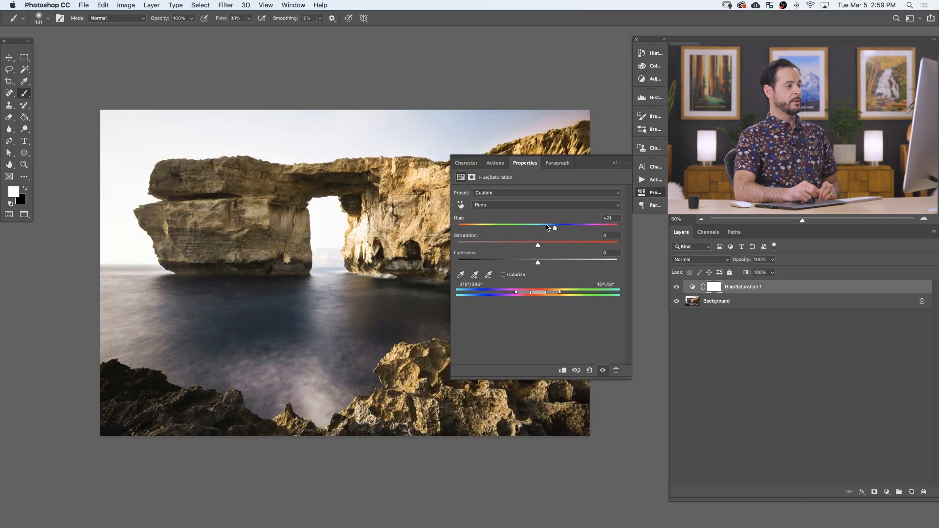
pyautogui.moveTo(554, 229); pyautogui.dragTo(543, 228)
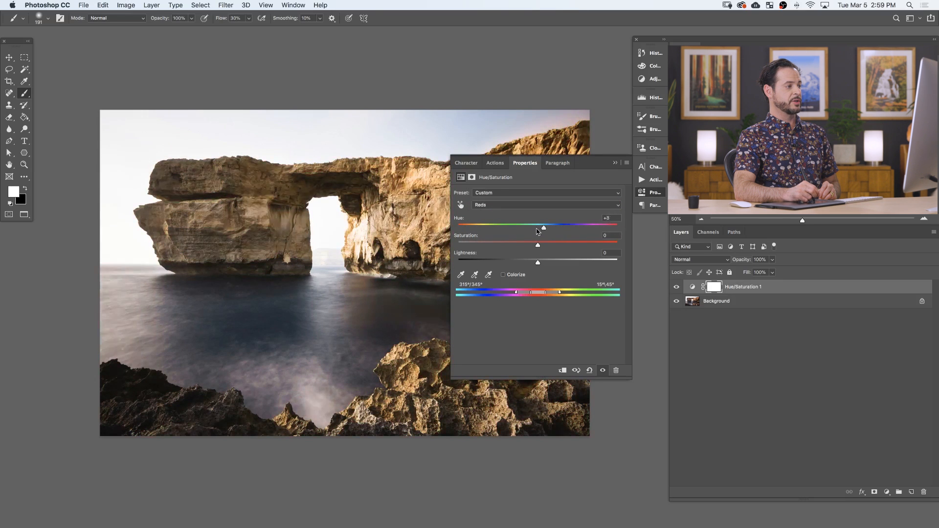
pyautogui.moveTo(543, 227); pyautogui.dragTo(525, 227)
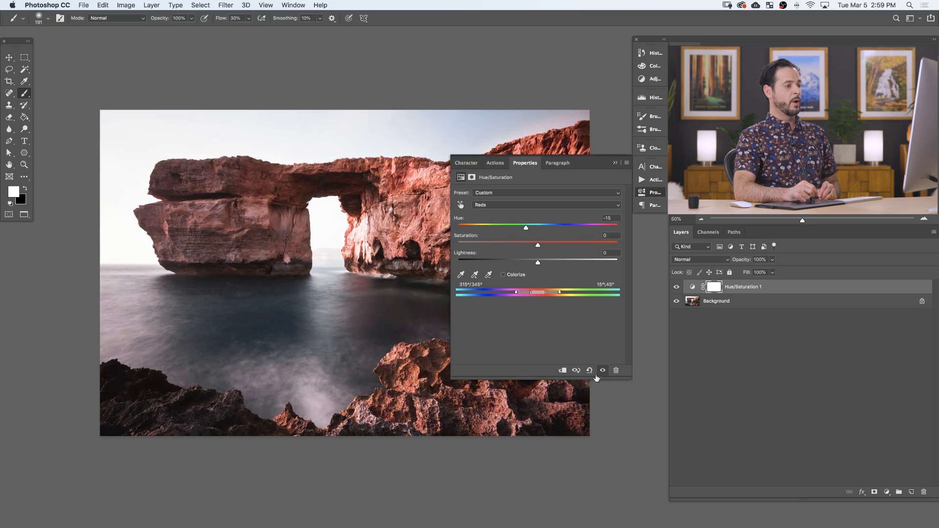
# Enable Colorize and set Hue near 173 for a monochrome teal tint.
pyautogui.click(503, 274)
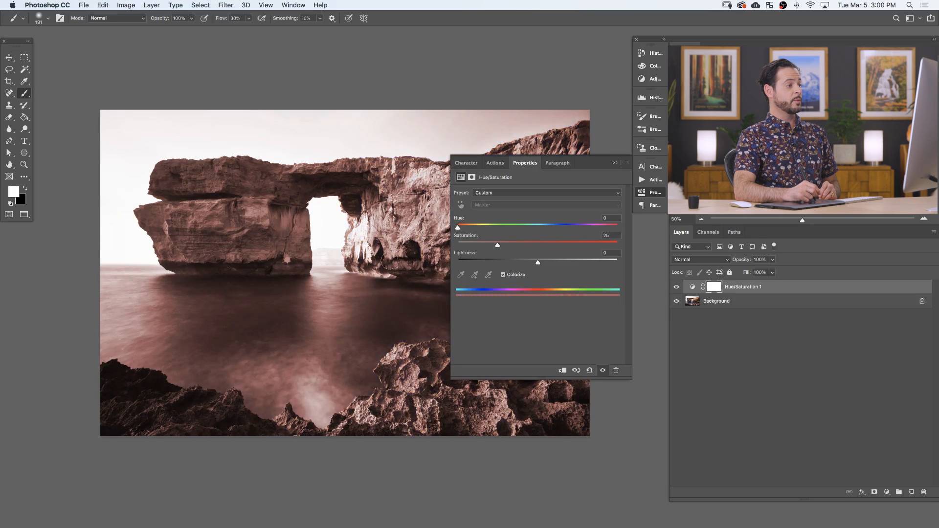
pyautogui.moveTo(337, 317)
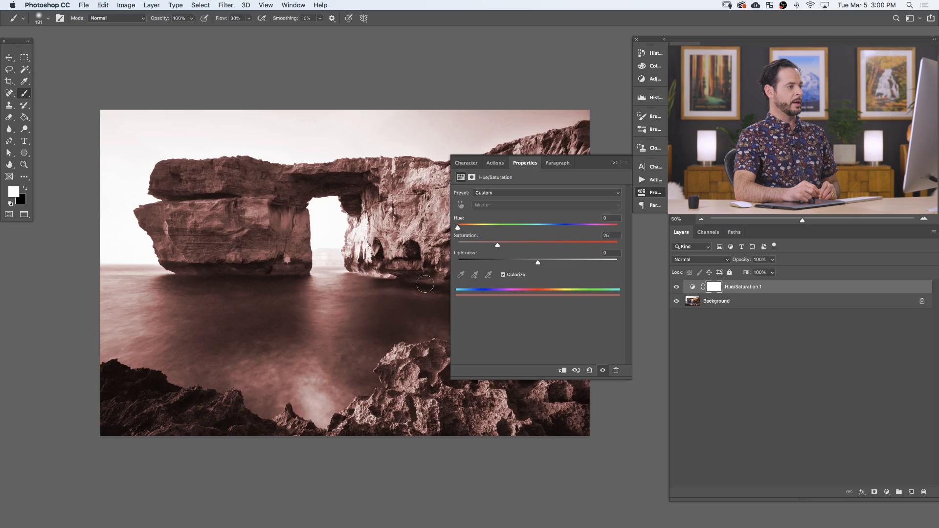
pyautogui.moveTo(457, 227); pyautogui.dragTo(507, 227)
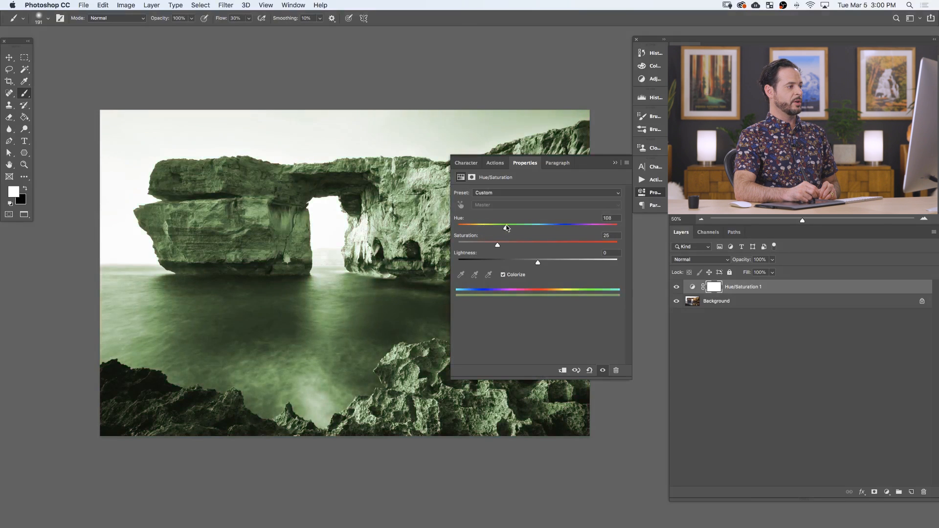
pyautogui.moveTo(506, 226); pyautogui.dragTo(536, 226)
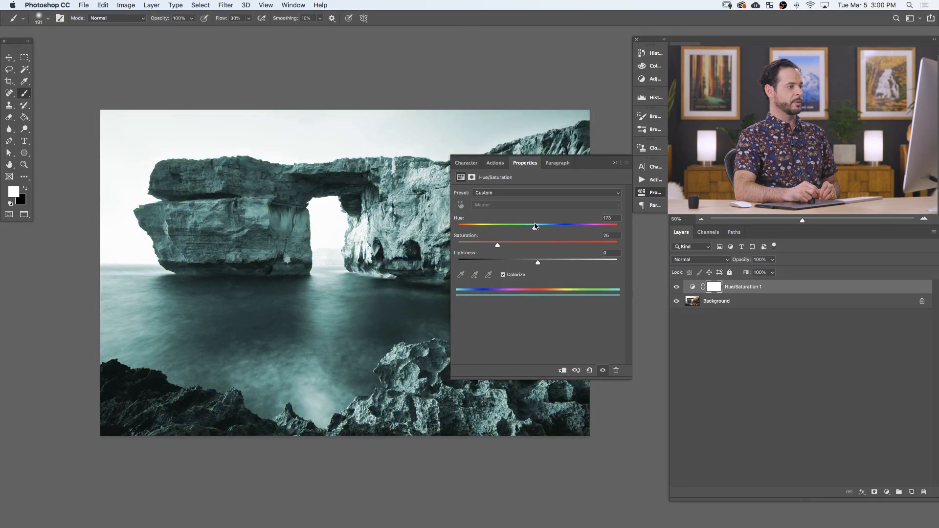
pyautogui.moveTo(535, 226); pyautogui.dragTo(532, 226)
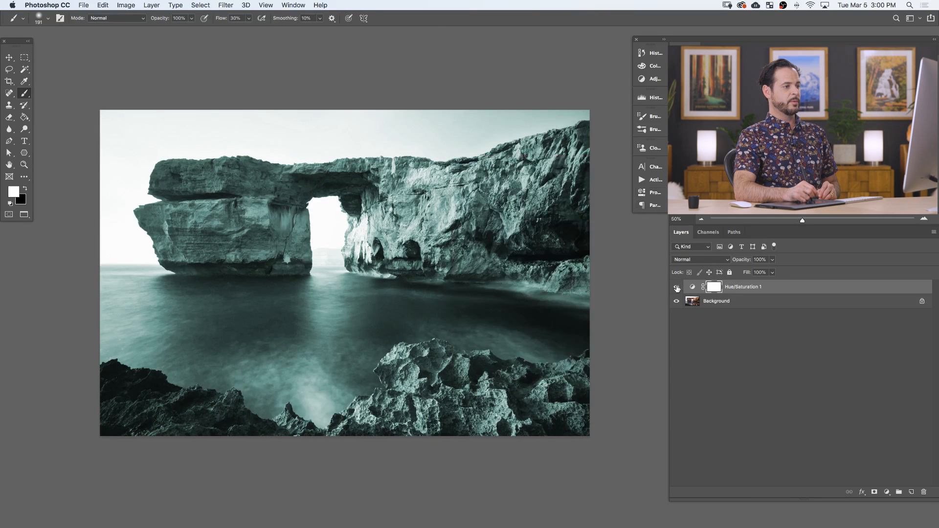
# Compare with the layer hidden, then set the adjustment layer's blend mode to Overlay.
pyautogui.click(677, 286)
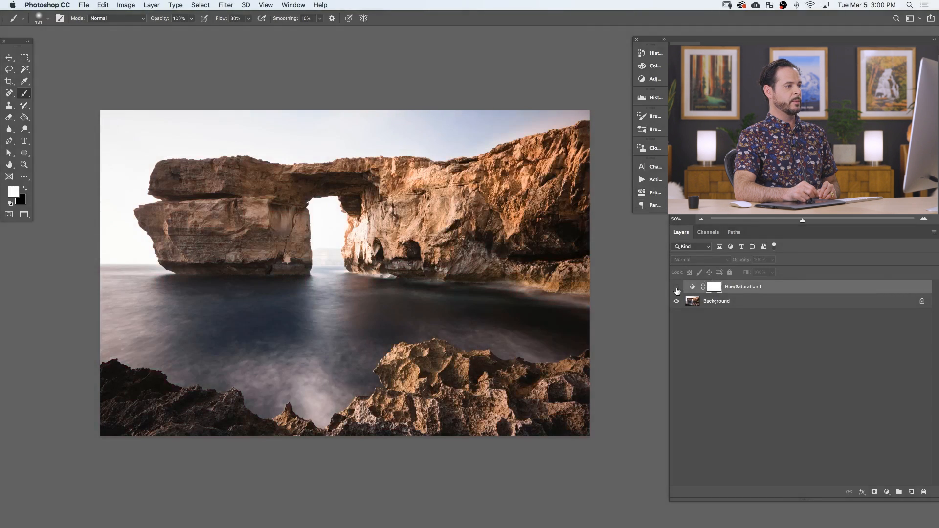
pyautogui.click(676, 287)
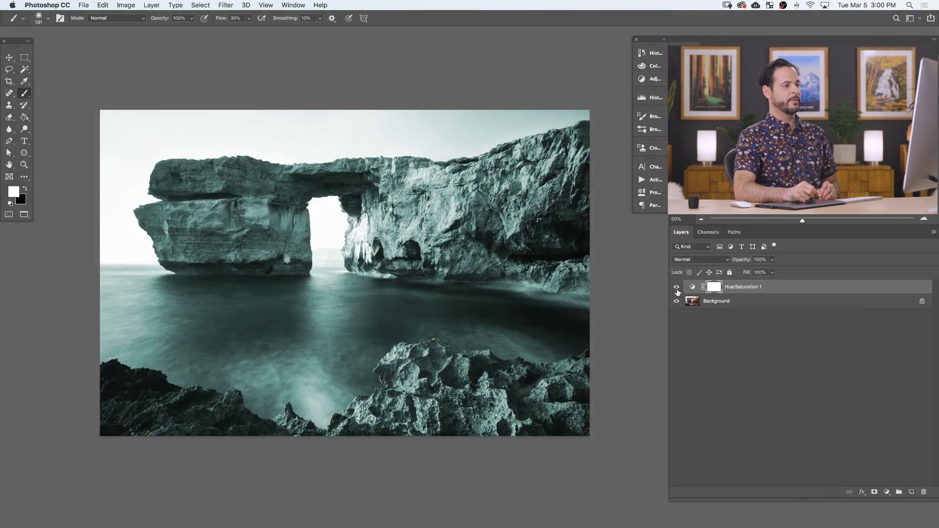
pyautogui.click(700, 259)
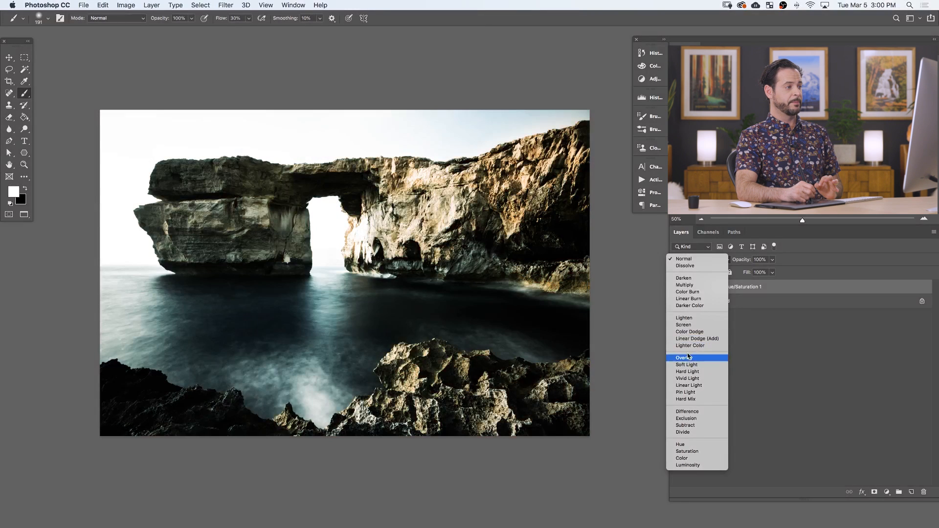
pyautogui.click(683, 358)
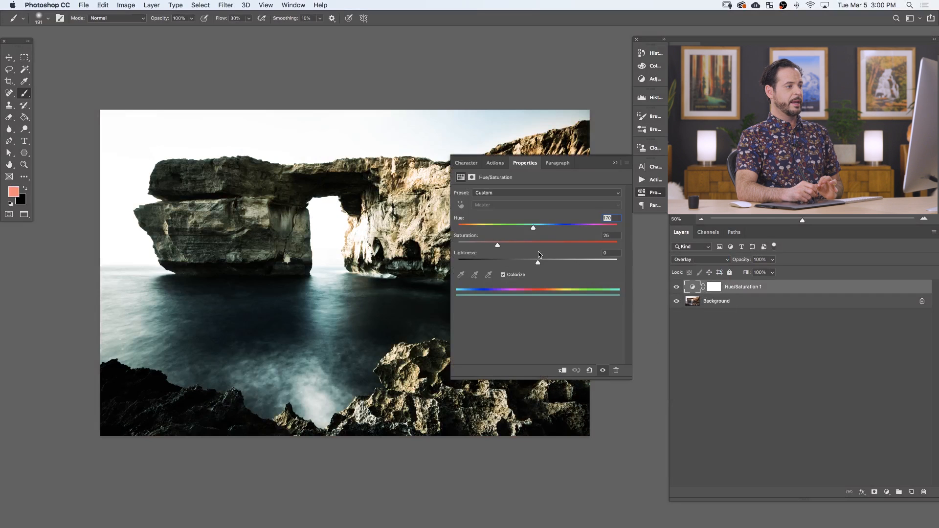
# Raise Lightness to about +39 and Saturation to about 52 for a bright bluish cast.
pyautogui.moveTo(537, 261); pyautogui.dragTo(551, 260)
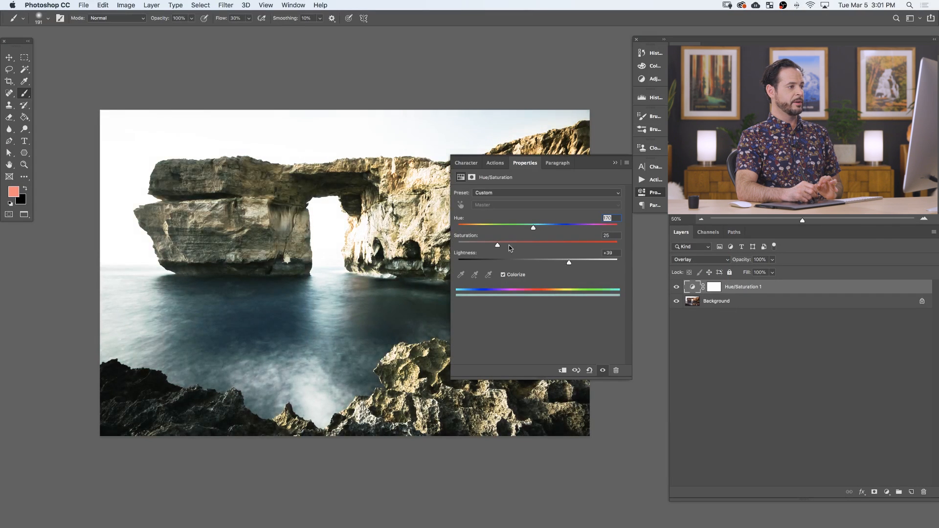
pyautogui.moveTo(497, 245); pyautogui.dragTo(540, 245)
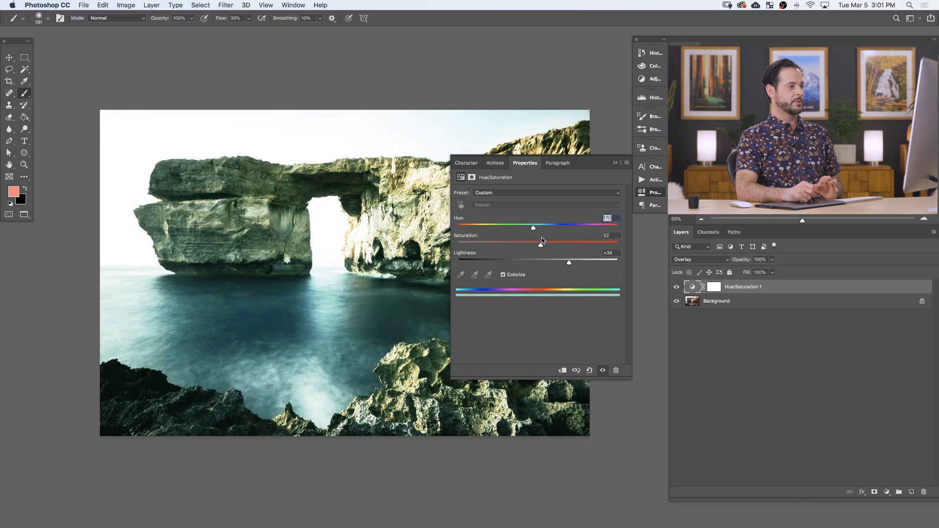
pyautogui.moveTo(533, 228); pyautogui.dragTo(540, 228)
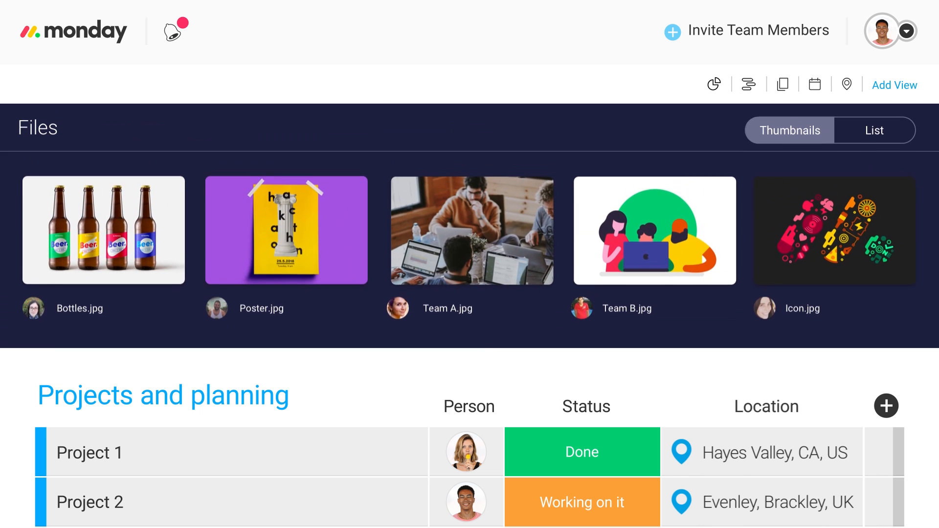
pyautogui.click(846, 84)
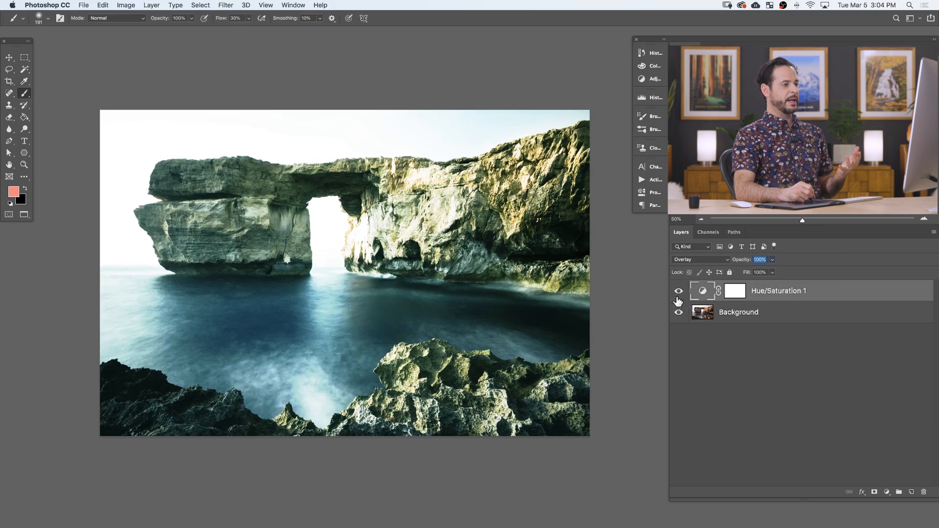
# Toggle the adjustment layer's visibility to compare against the original colours.
pyautogui.click(679, 293)
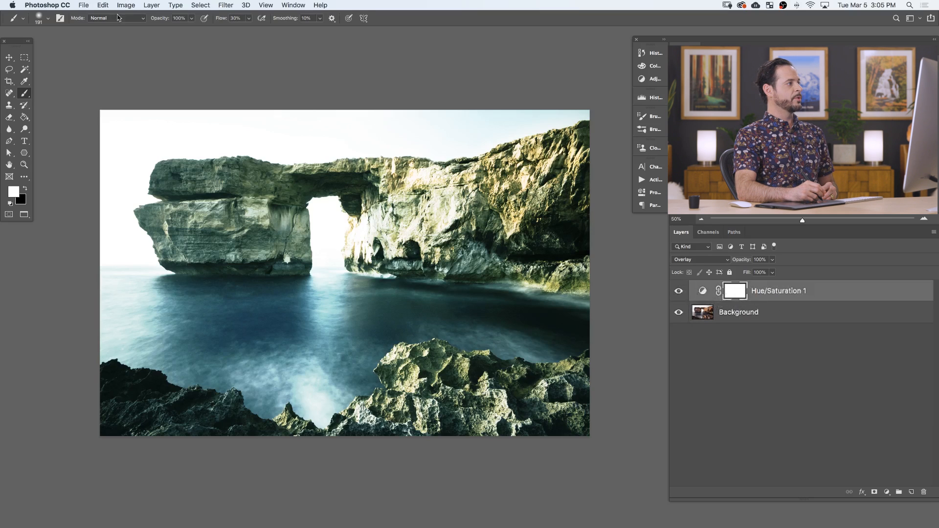
# Fill the Hue/Saturation layer mask with black via Edit > Fill and switch to the Brush.
pyautogui.click(103, 5)
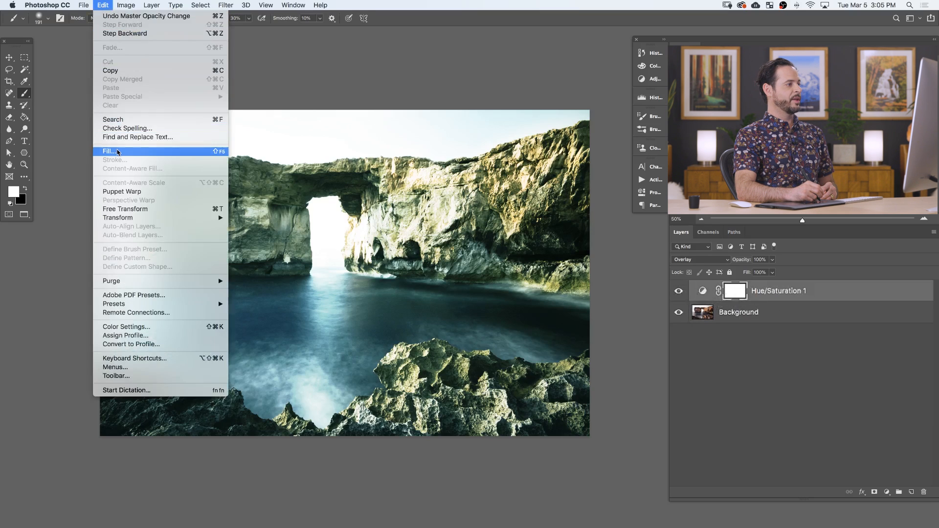
pyautogui.click(109, 151)
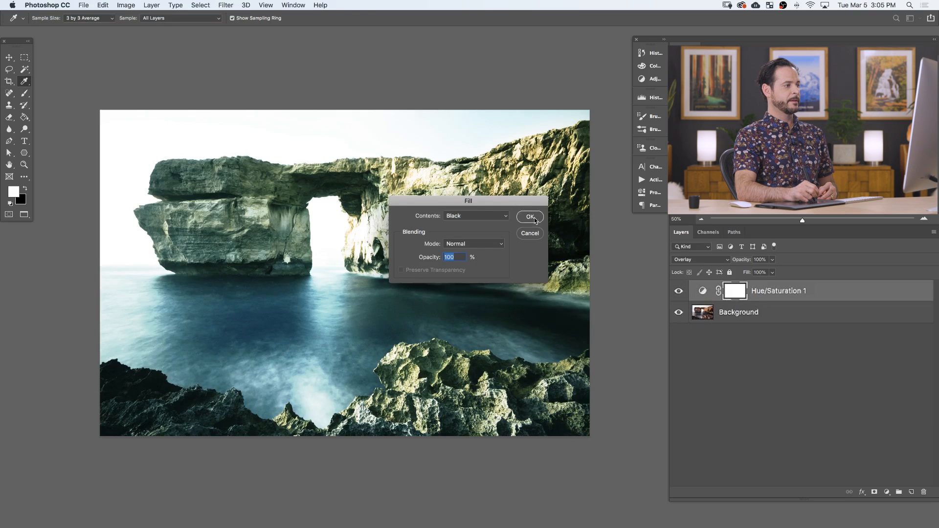
pyautogui.click(529, 217)
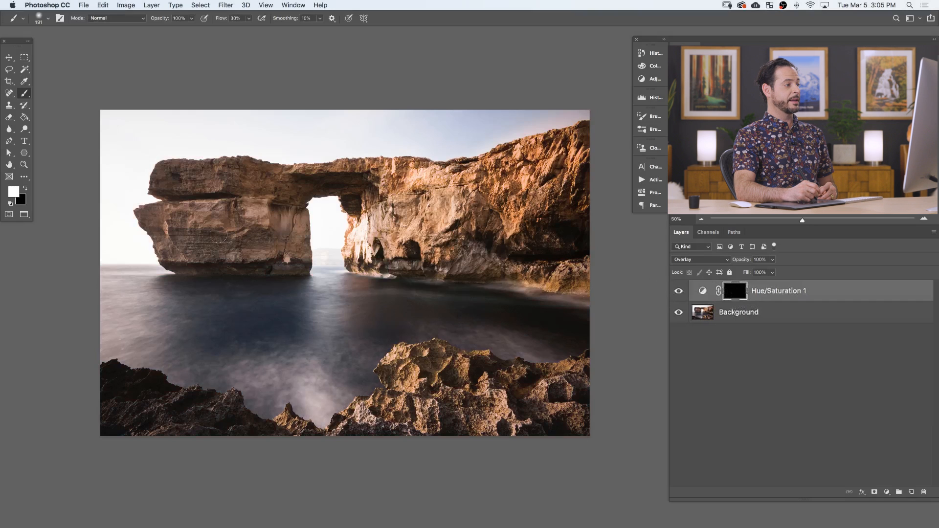
pyautogui.press('b')
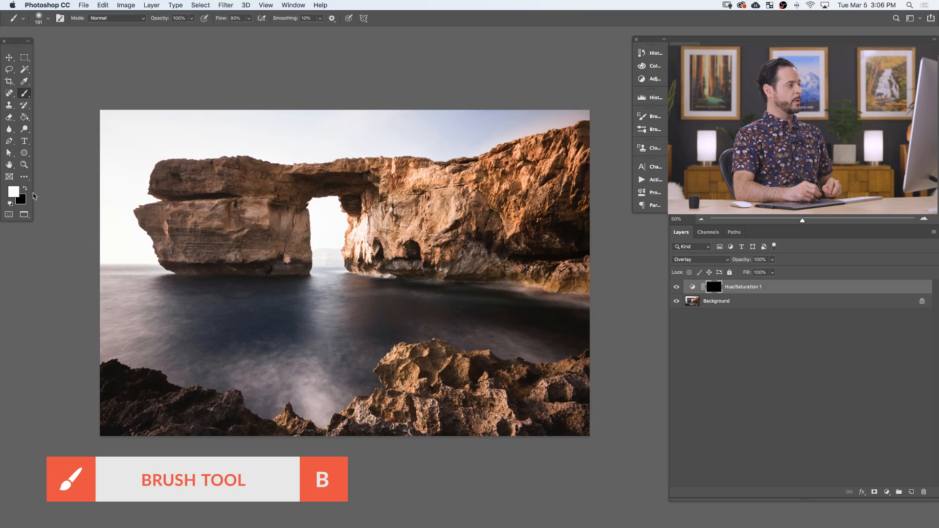
pyautogui.moveTo(273, 317)
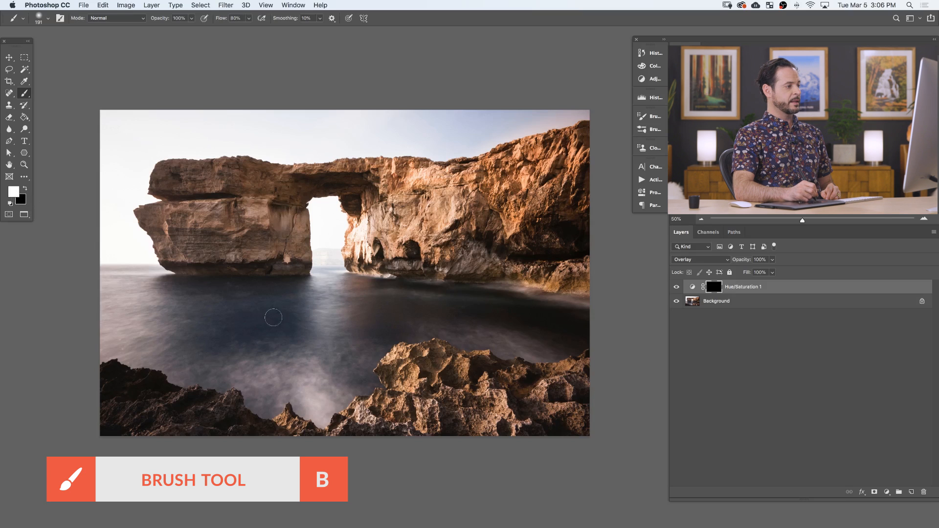
# Paint white on the mask to reveal the blue tint over the centre and left water.
pyautogui.moveTo(273, 317); pyautogui.dragTo(256, 353)
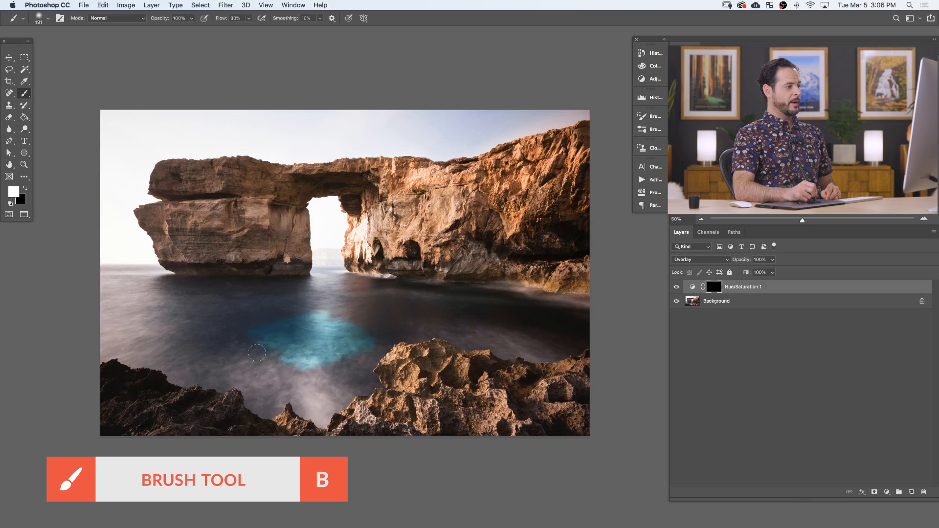
pyautogui.moveTo(257, 354); pyautogui.dragTo(321, 291)
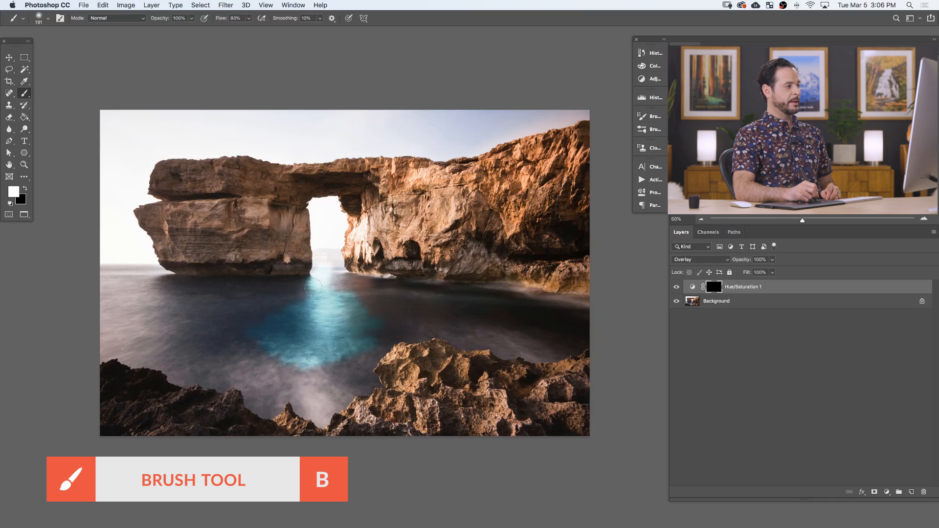
pyautogui.moveTo(314, 287); pyautogui.dragTo(203, 287)
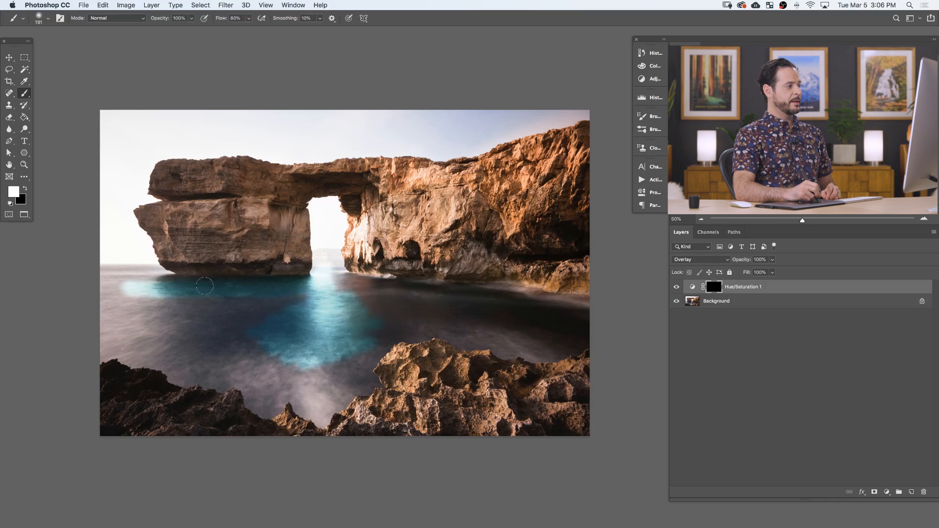
pyautogui.moveTo(204, 287); pyautogui.dragTo(93, 271)
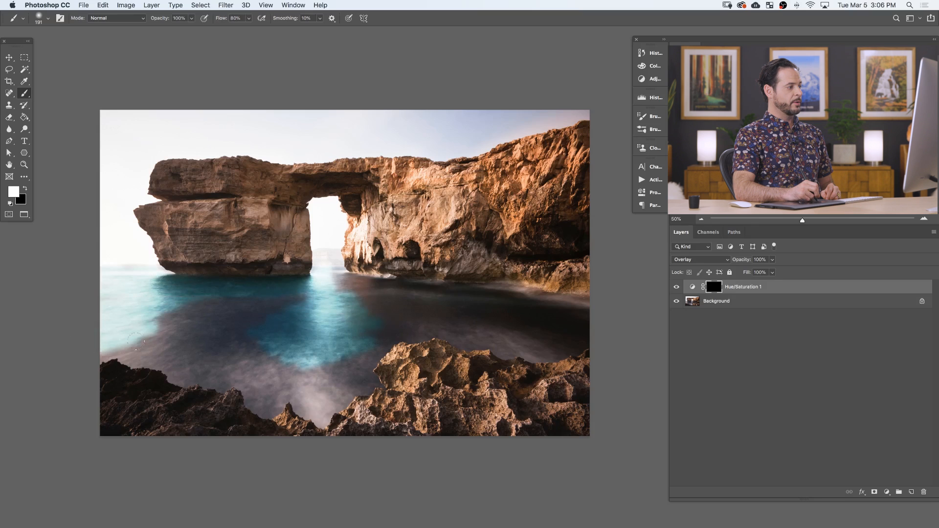
pyautogui.moveTo(138, 344); pyautogui.dragTo(170, 354)
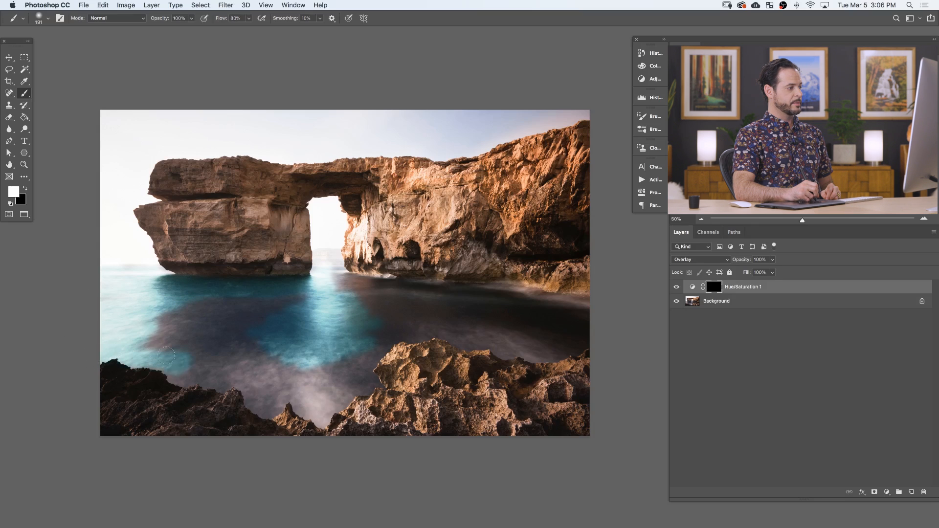
pyautogui.moveTo(169, 354); pyautogui.dragTo(259, 401)
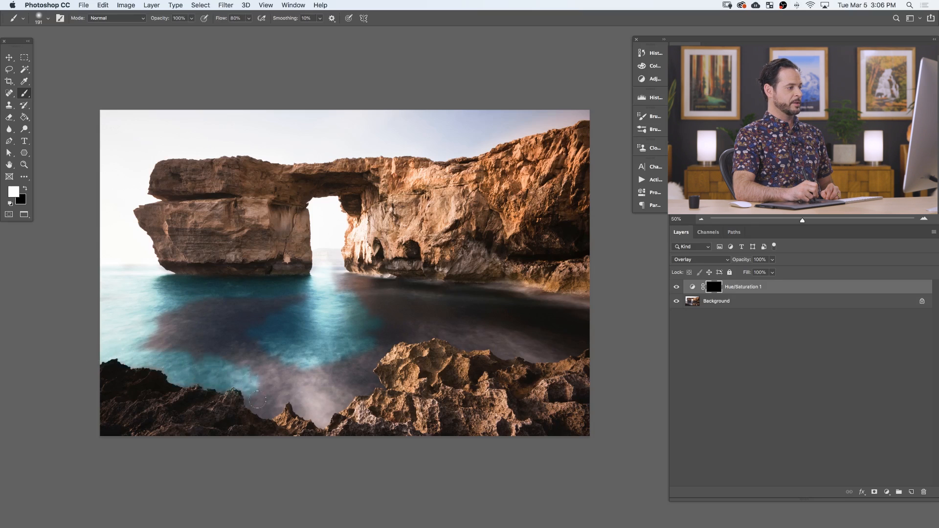
pyautogui.click(276, 398)
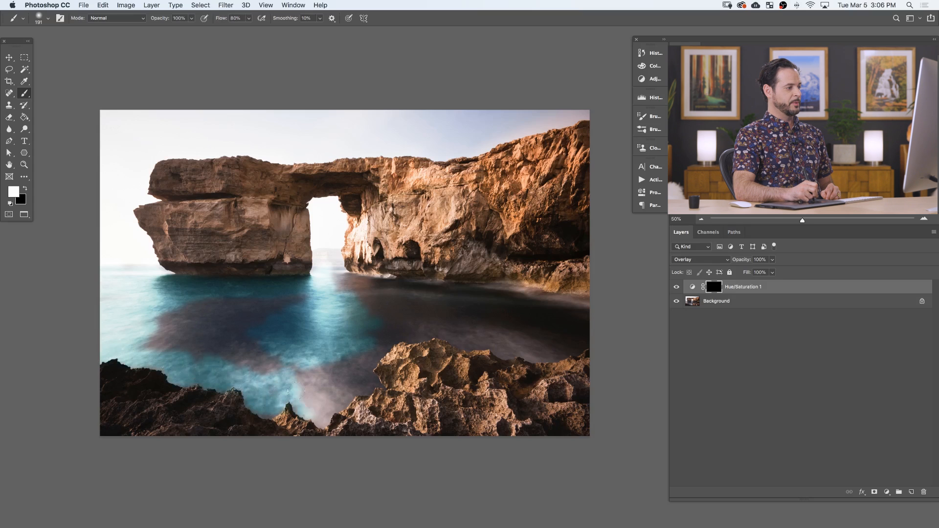
# Reveal the tint across the right-hand water and clean spill off the foreground rock edge.
pyautogui.moveTo(293, 395); pyautogui.dragTo(365, 369)
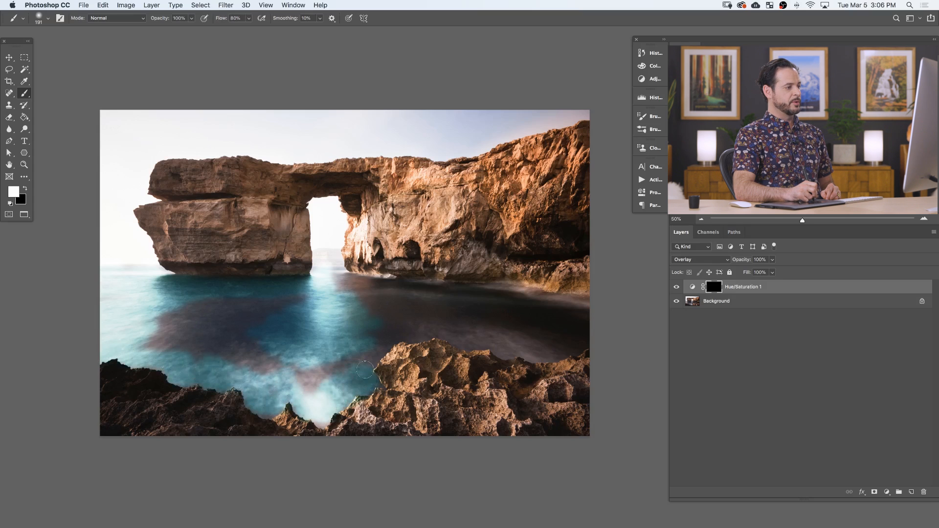
pyautogui.moveTo(369, 369); pyautogui.dragTo(354, 347)
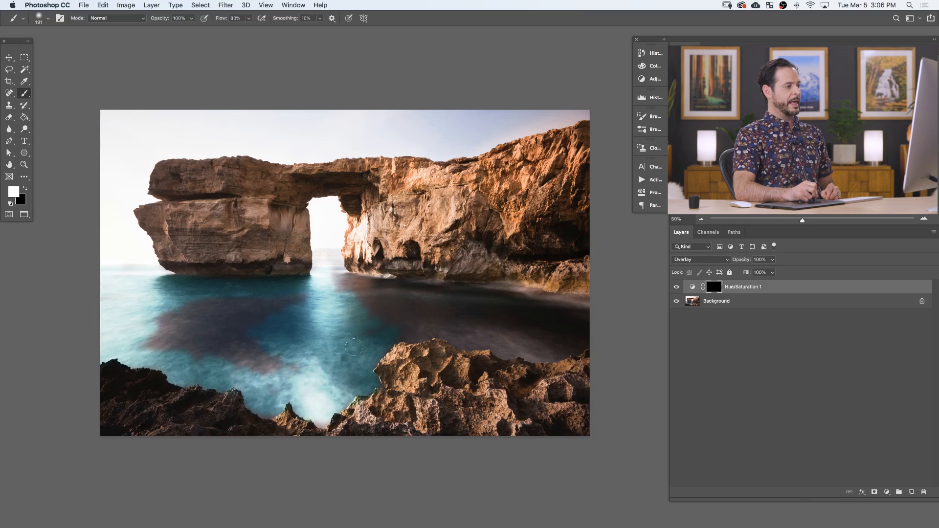
pyautogui.moveTo(353, 348); pyautogui.dragTo(474, 342)
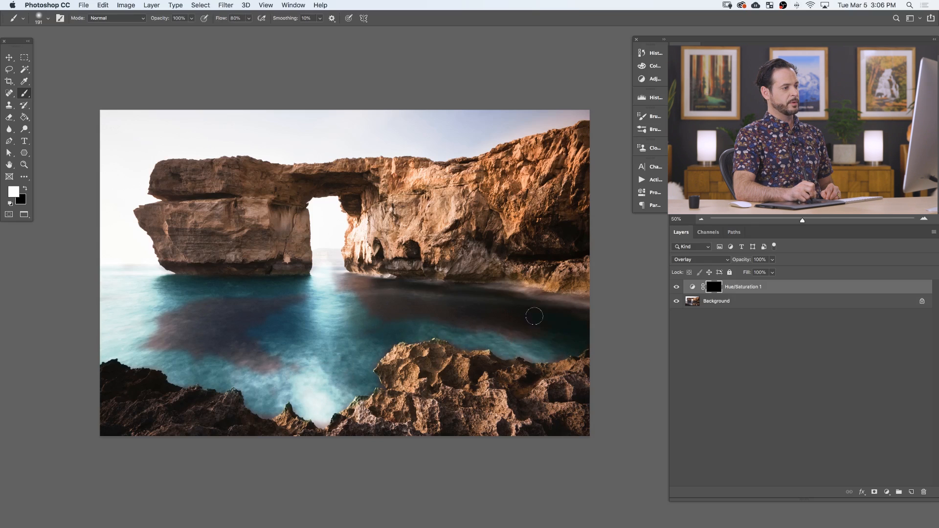
pyautogui.moveTo(534, 316); pyautogui.dragTo(402, 293)
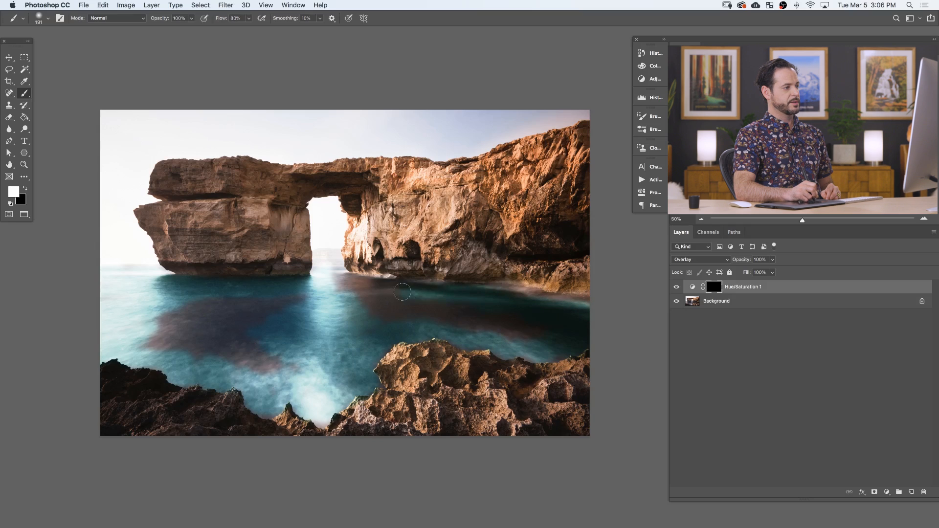
pyautogui.moveTo(402, 292); pyautogui.dragTo(435, 300)
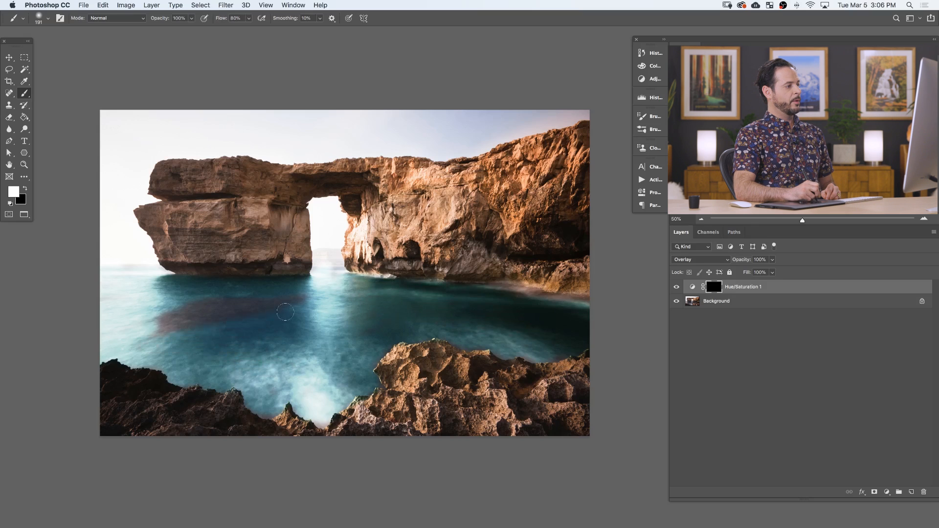
pyautogui.moveTo(286, 311); pyautogui.dragTo(417, 334)
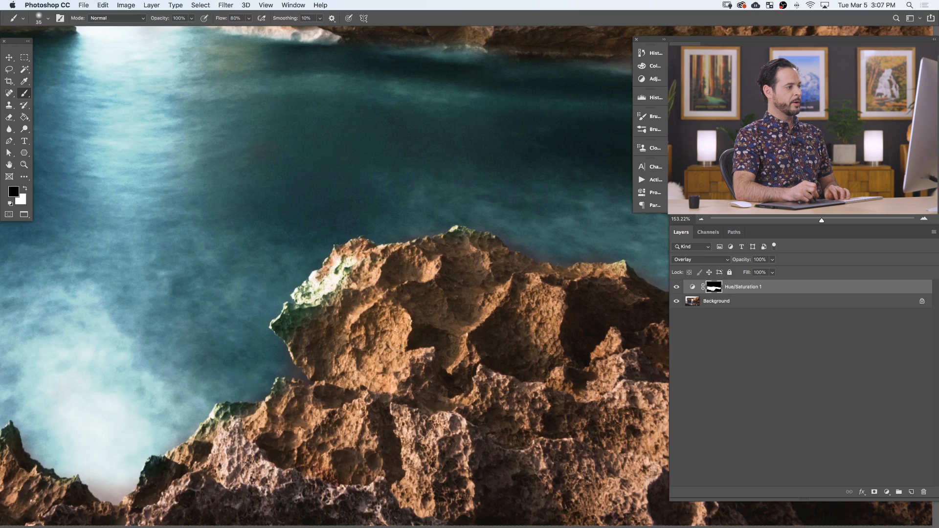
pyautogui.moveTo(317, 276); pyautogui.dragTo(285, 311)
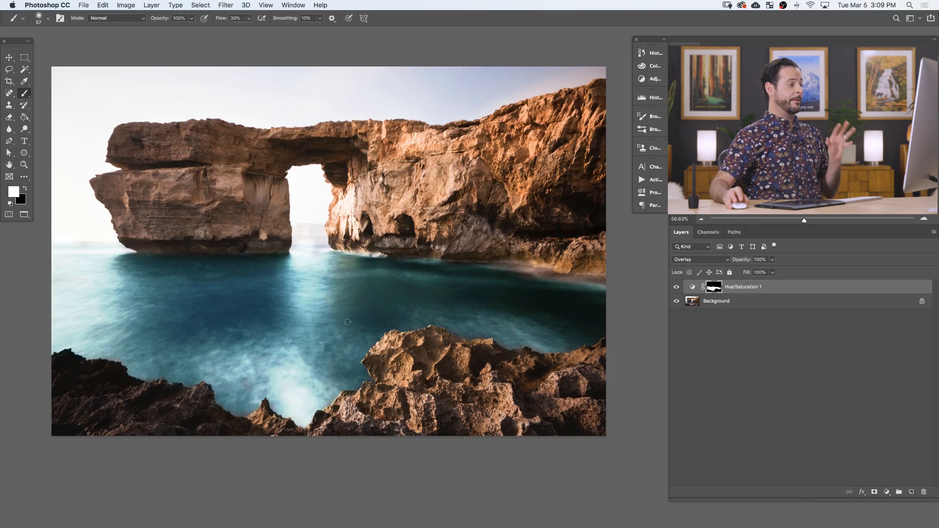
# Lower Saturation, raise Lightness and shift Hue toward a deeper blue in the layer's properties.
pyautogui.click(677, 287)
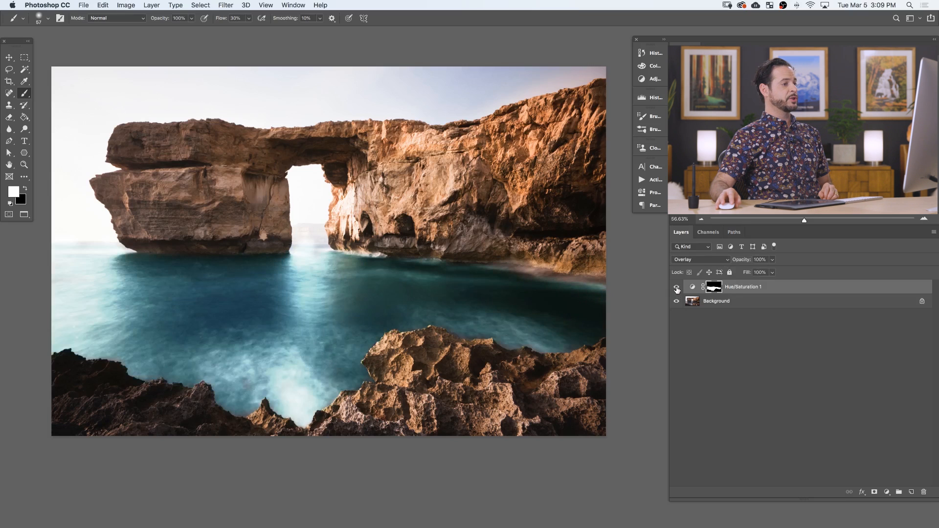
pyautogui.moveTo(693, 287)
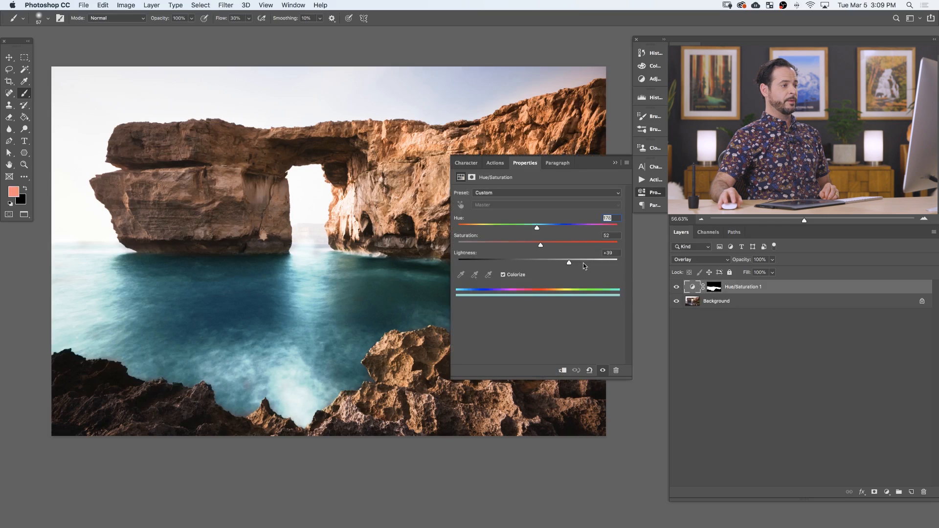
pyautogui.moveTo(569, 264); pyautogui.dragTo(575, 263)
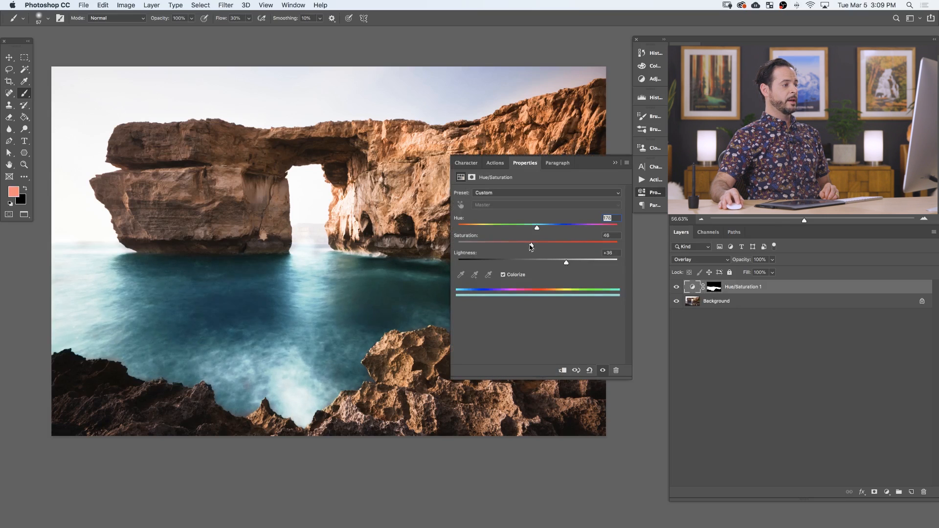
pyautogui.moveTo(537, 245); pyautogui.dragTo(511, 245)
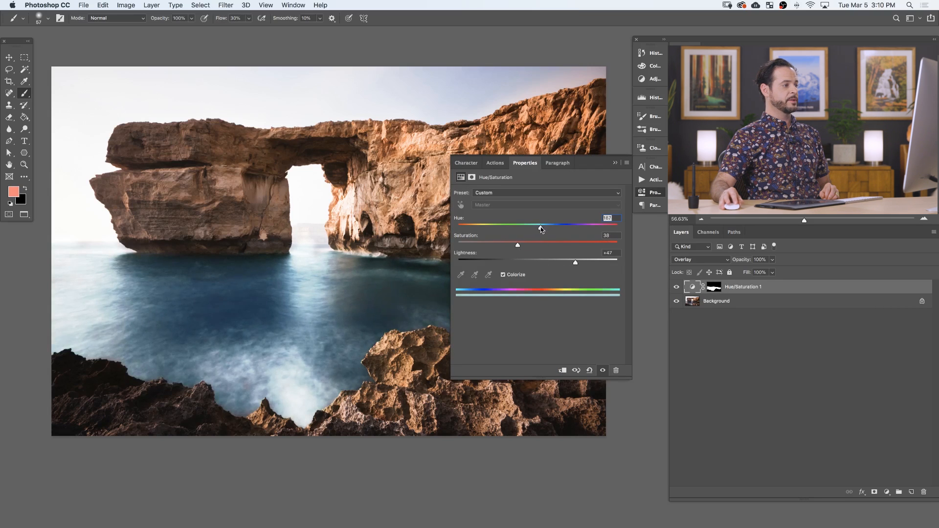
pyautogui.moveTo(540, 225); pyautogui.dragTo(543, 225)
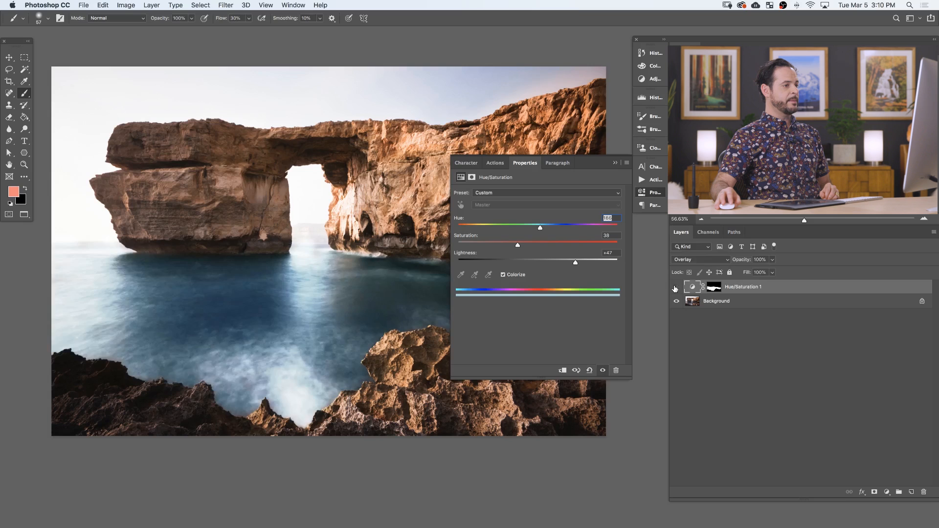
# Reduce the Hue/Saturation layer's opacity to 82%.
pyautogui.click(637, 39)
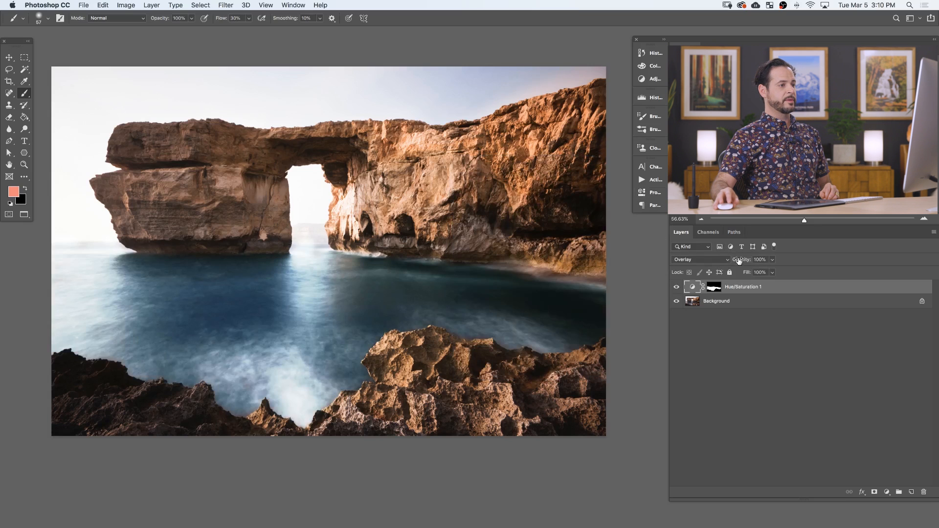
pyautogui.moveTo(759, 259); pyautogui.dragTo(742, 259)
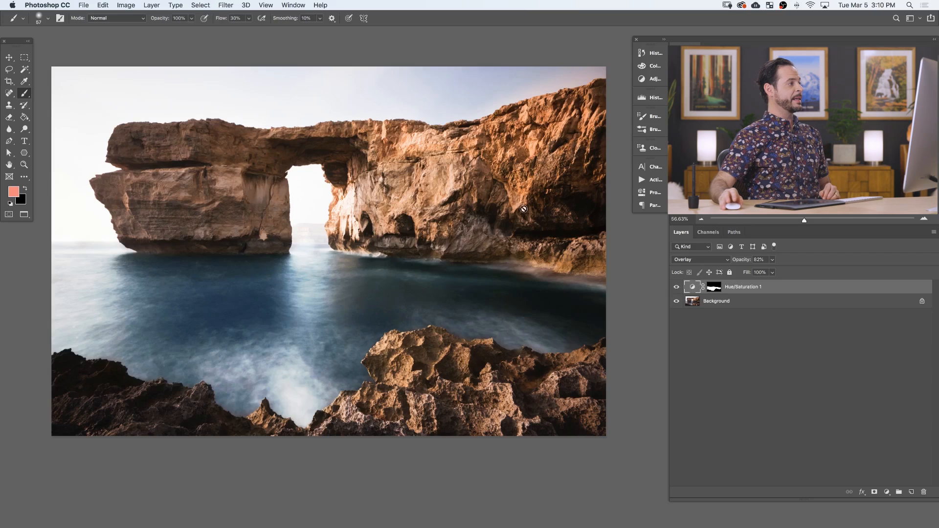
# Save the layered document as 3 Beginner Tips.psd, accepting Maximize Compatibility.
pyautogui.click(83, 5)
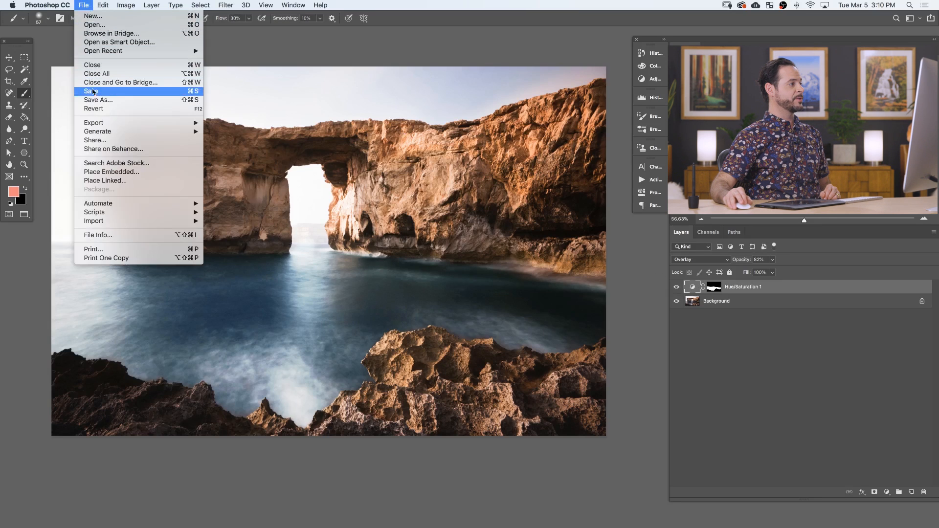
pyautogui.click(91, 91)
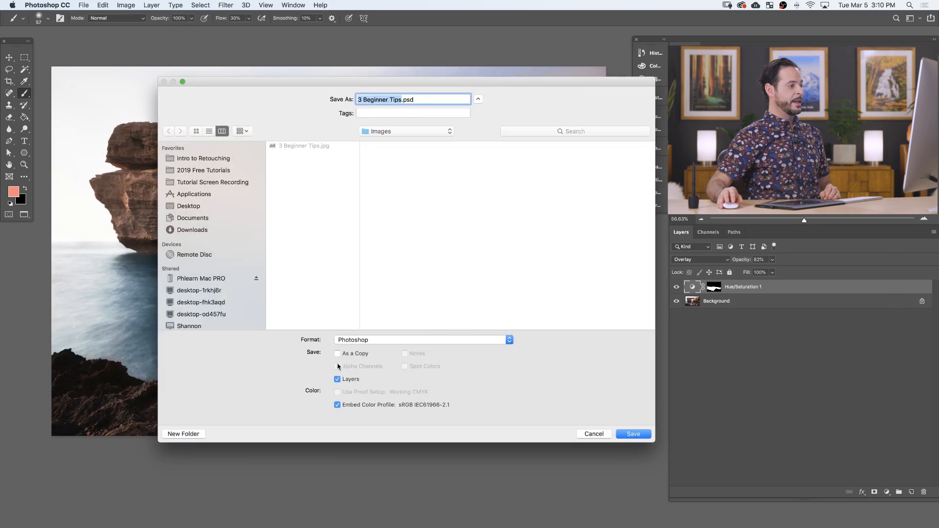
pyautogui.moveTo(351, 342)
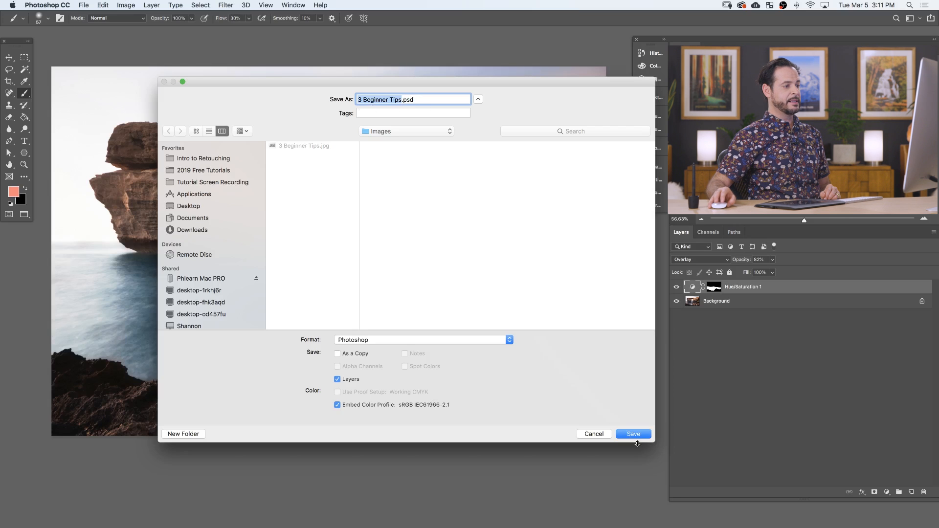
pyautogui.click(633, 433)
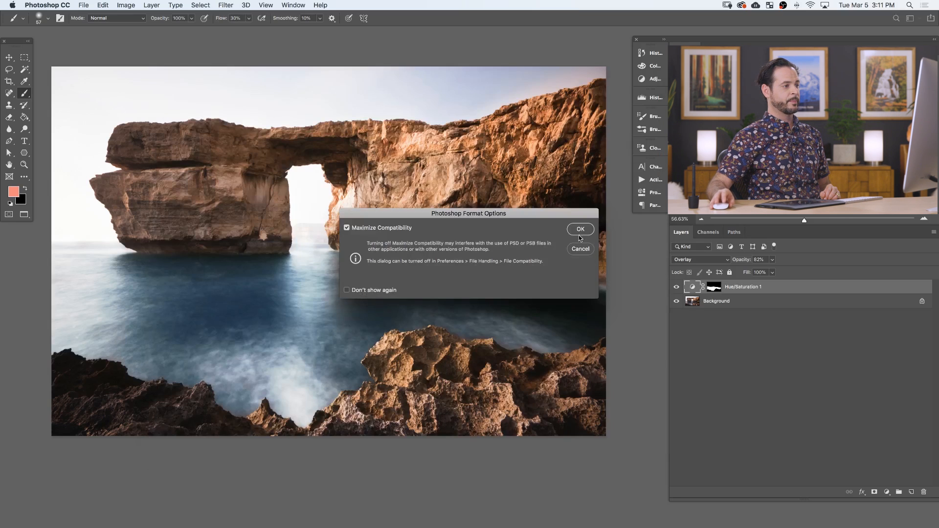
pyautogui.click(579, 229)
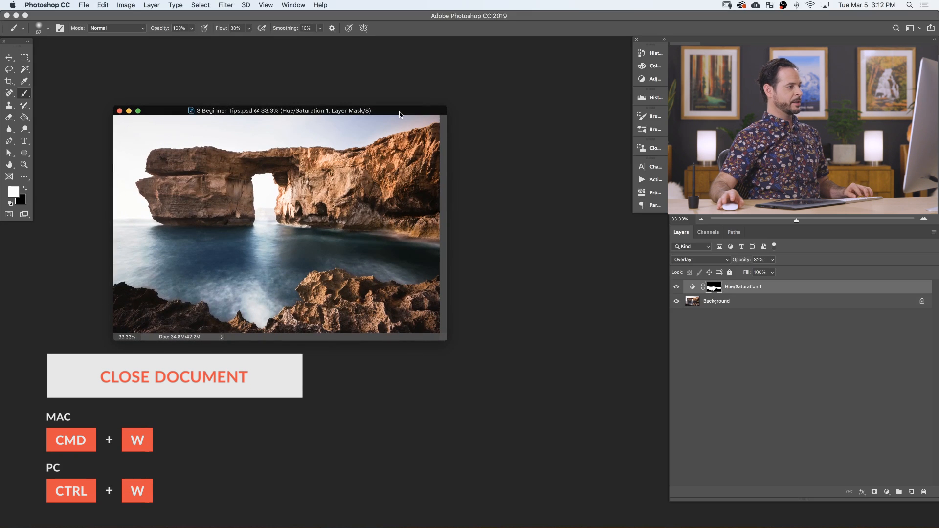
# Close the document and reopen 3 Beginner Tips.psd with its tint layer intact.
pyautogui.press('cmd+w')
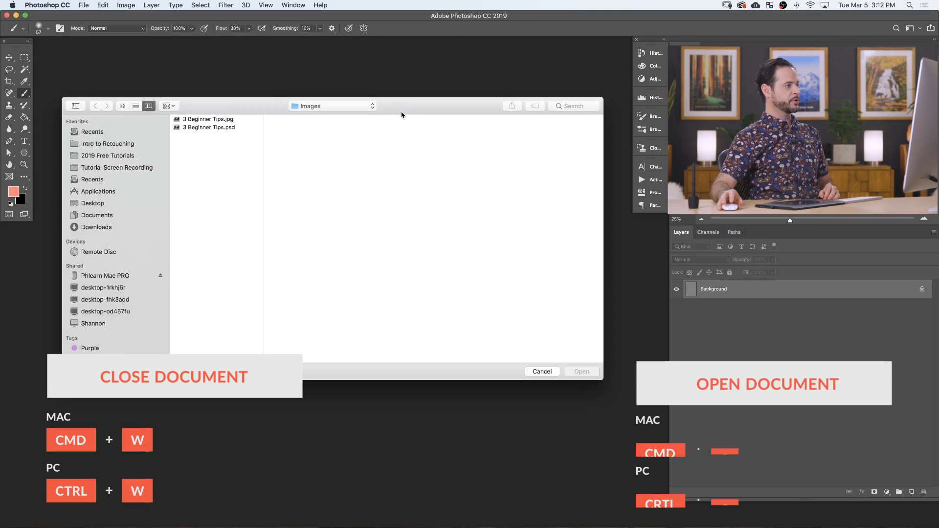
pyautogui.click(208, 127)
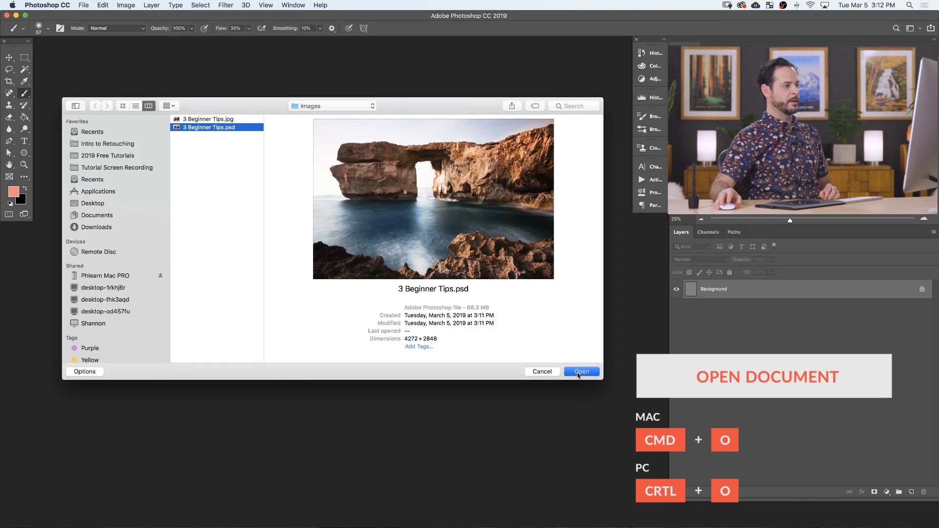
pyautogui.click(580, 372)
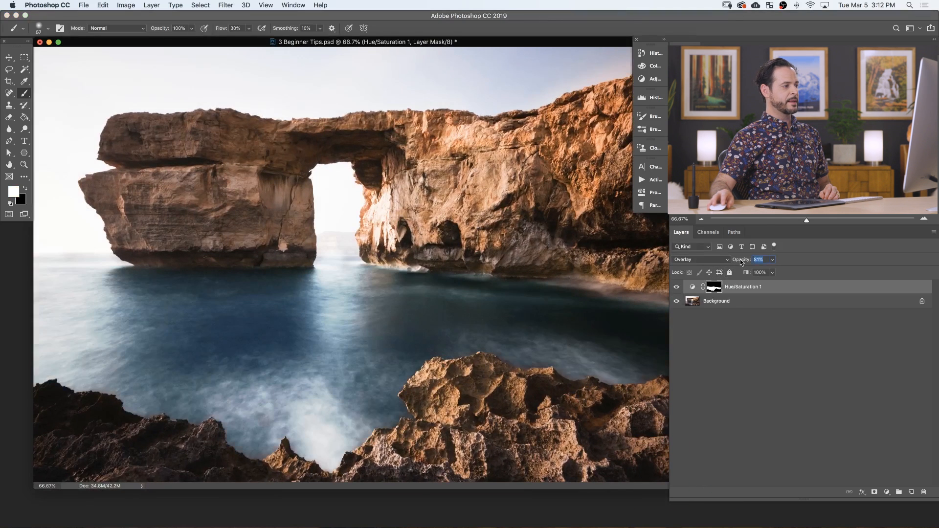
# Lower the tint layer's opacity to 68% and toggle its visibility to compare.
pyautogui.moveTo(764, 260); pyautogui.dragTo(748, 259)
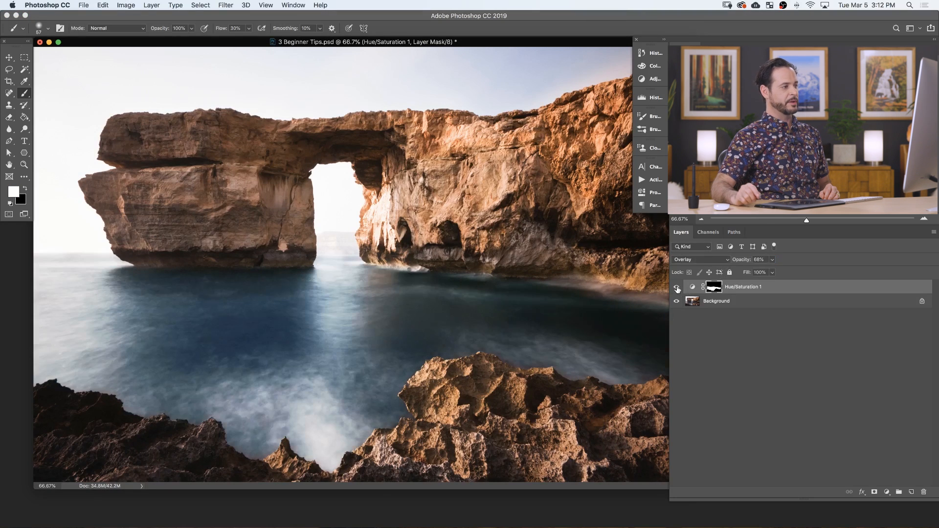
pyautogui.click(678, 286)
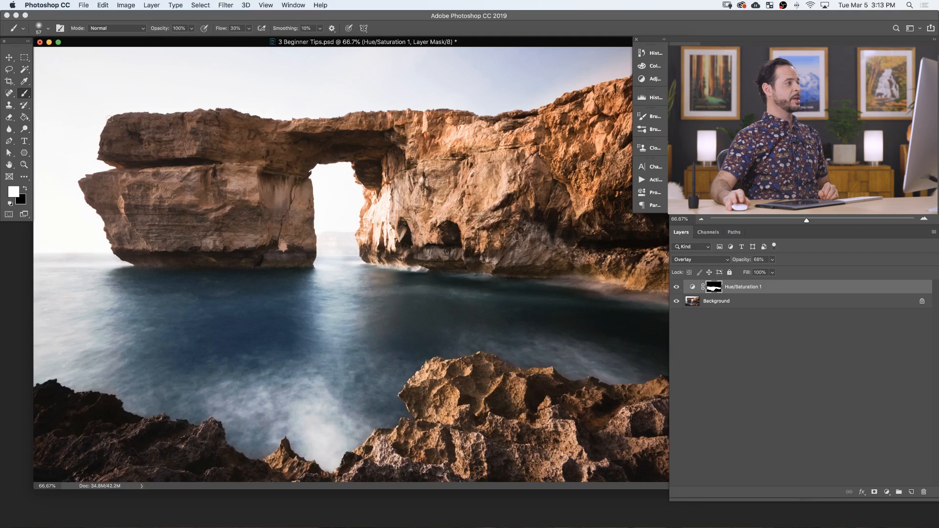
# Open Save for Web (Legacy) and keep JPEG at quality 80 as the export format.
pyautogui.click(83, 5)
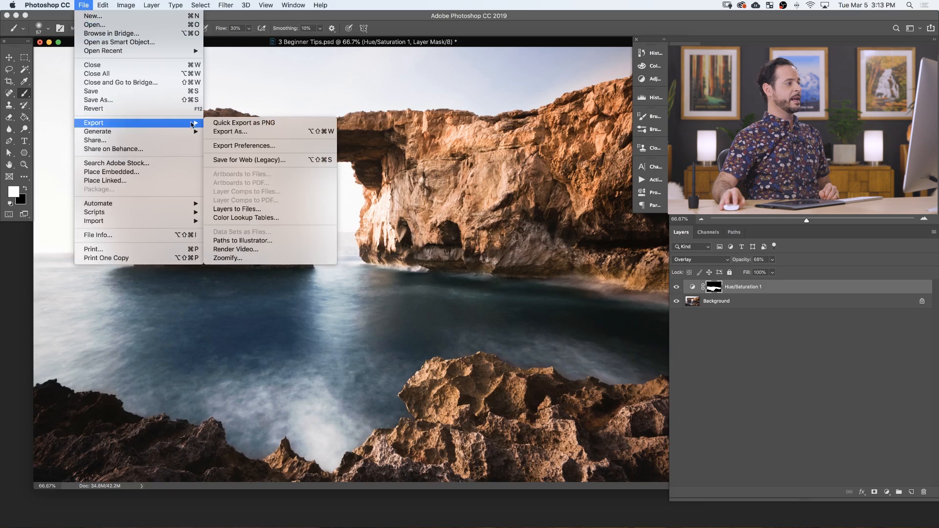
pyautogui.moveTo(248, 159)
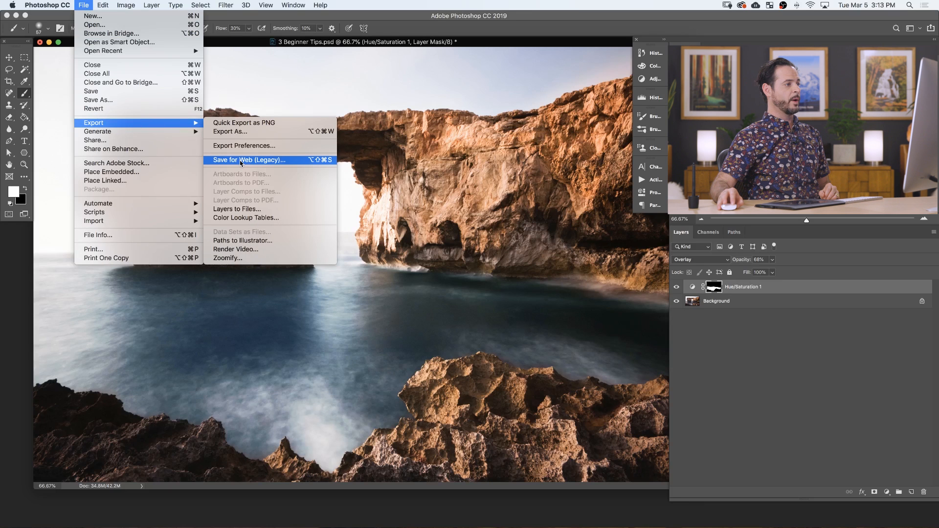
pyautogui.click(249, 160)
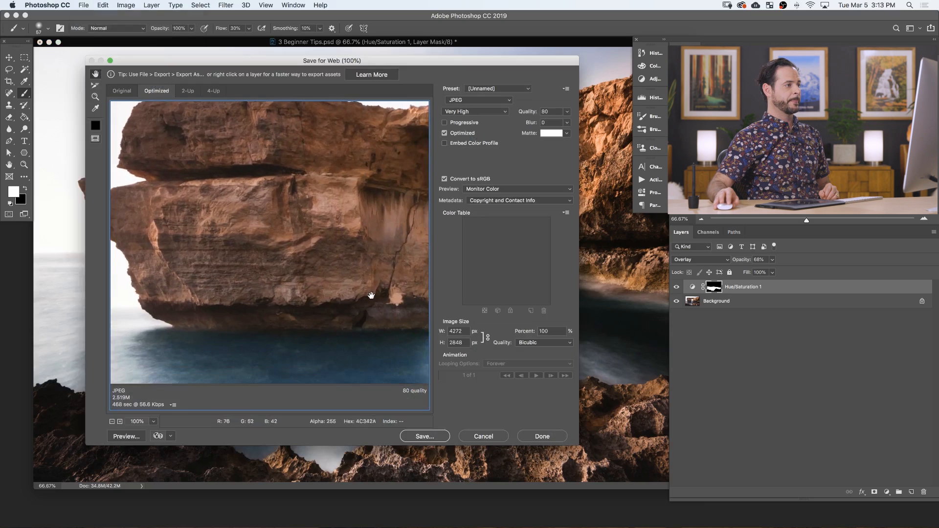
pyautogui.click(479, 100)
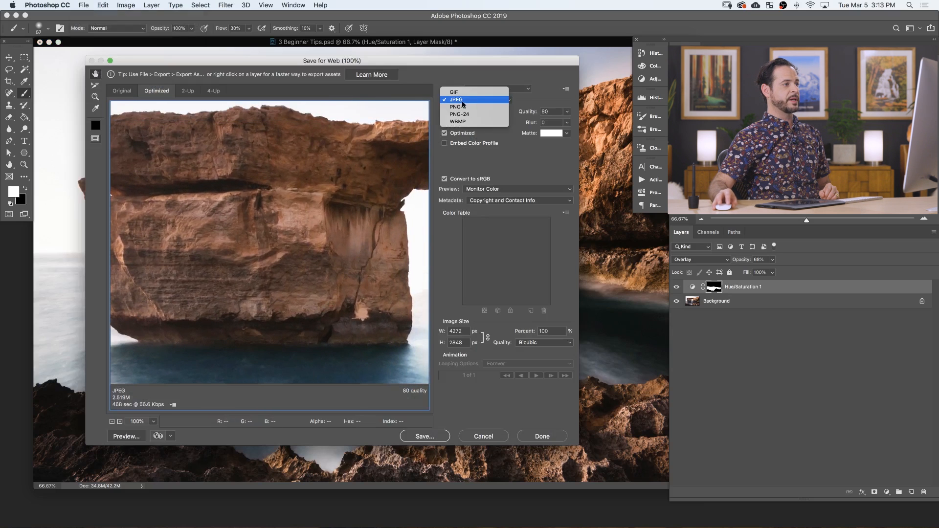
pyautogui.click(457, 100)
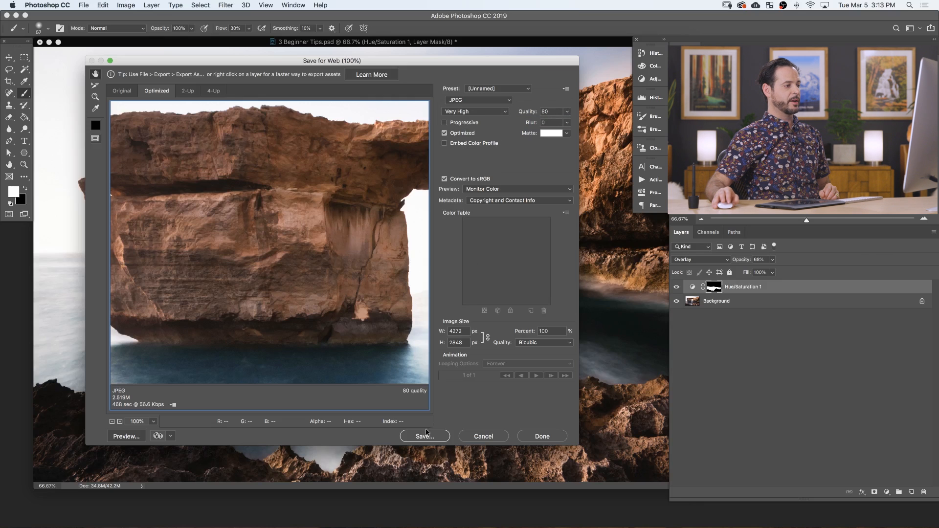
# Export the web copy as 3-Beginner-Tips-web.jpg to the Images folder.
pyautogui.click(424, 437)
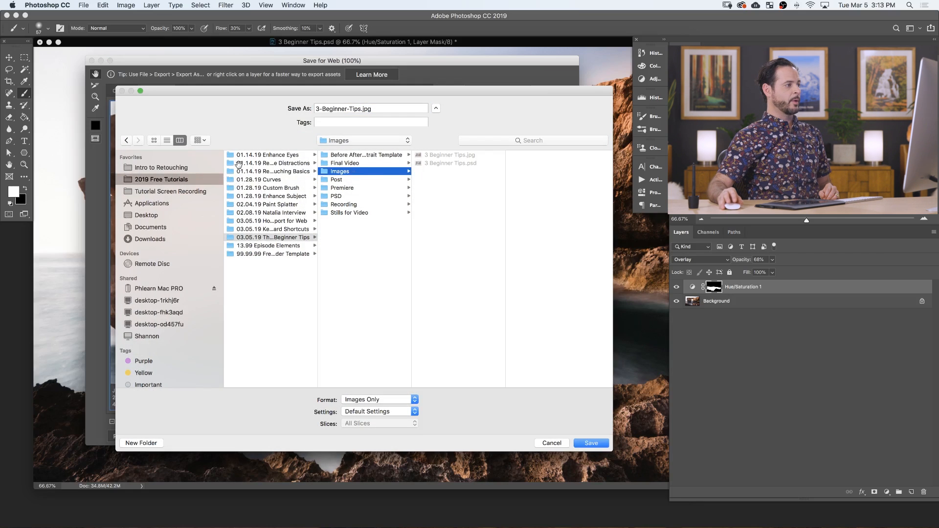
pyautogui.click(370, 109)
pyautogui.write('-web')
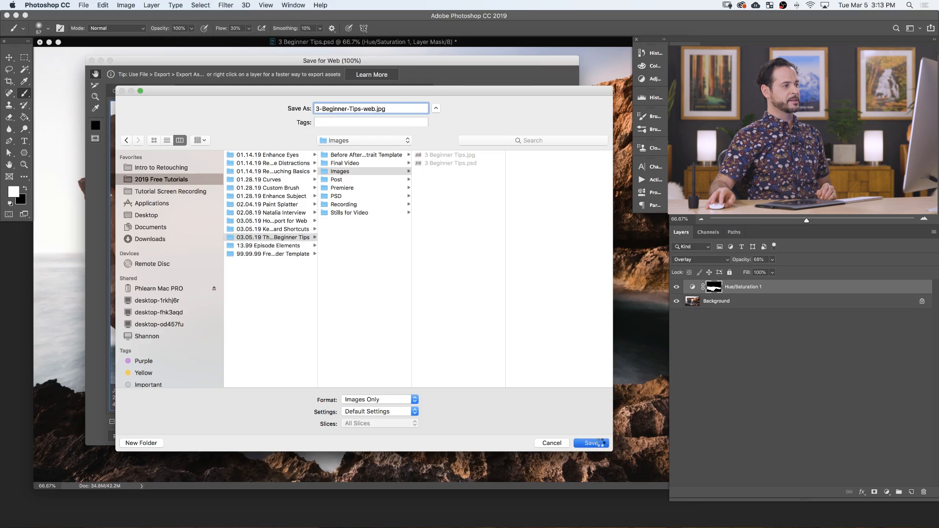
pyautogui.click(590, 443)
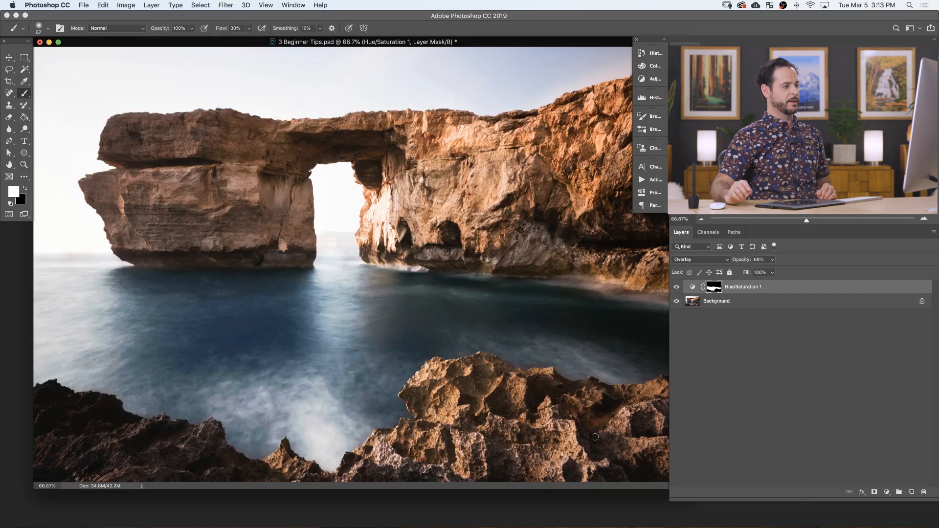